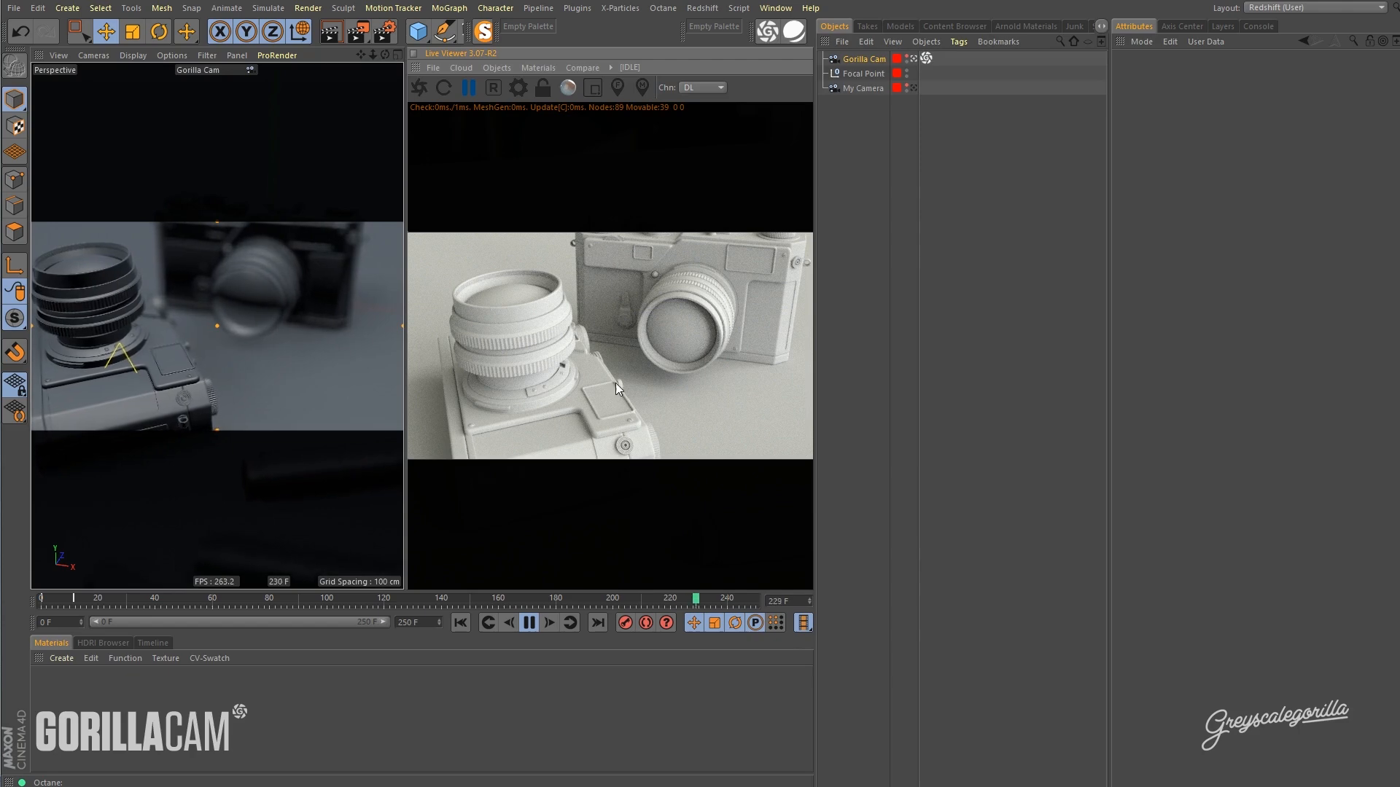
# Play the GorillaCam animation, stop it partway where the pens fill the view, and select the camera.
pyautogui.click(528, 623)
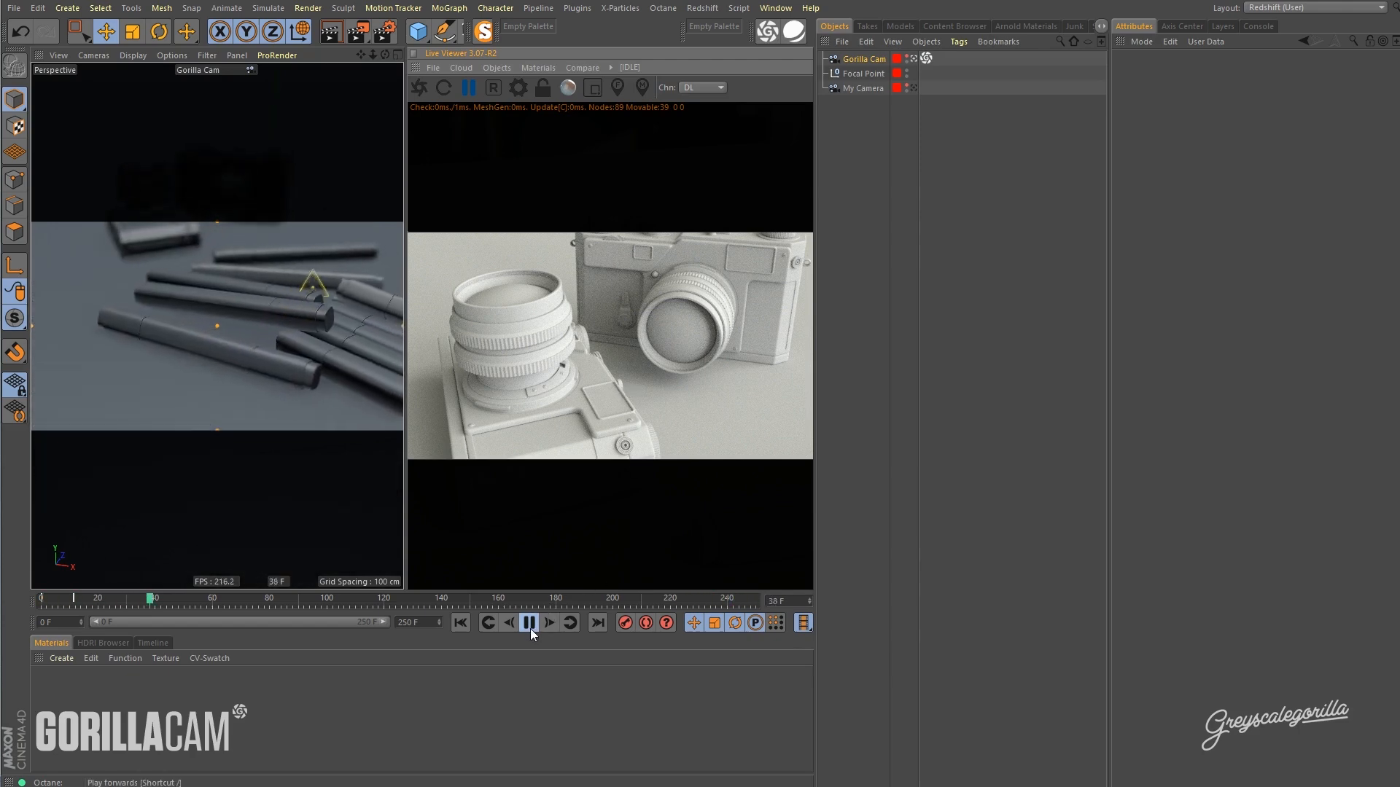
pyautogui.click(528, 622)
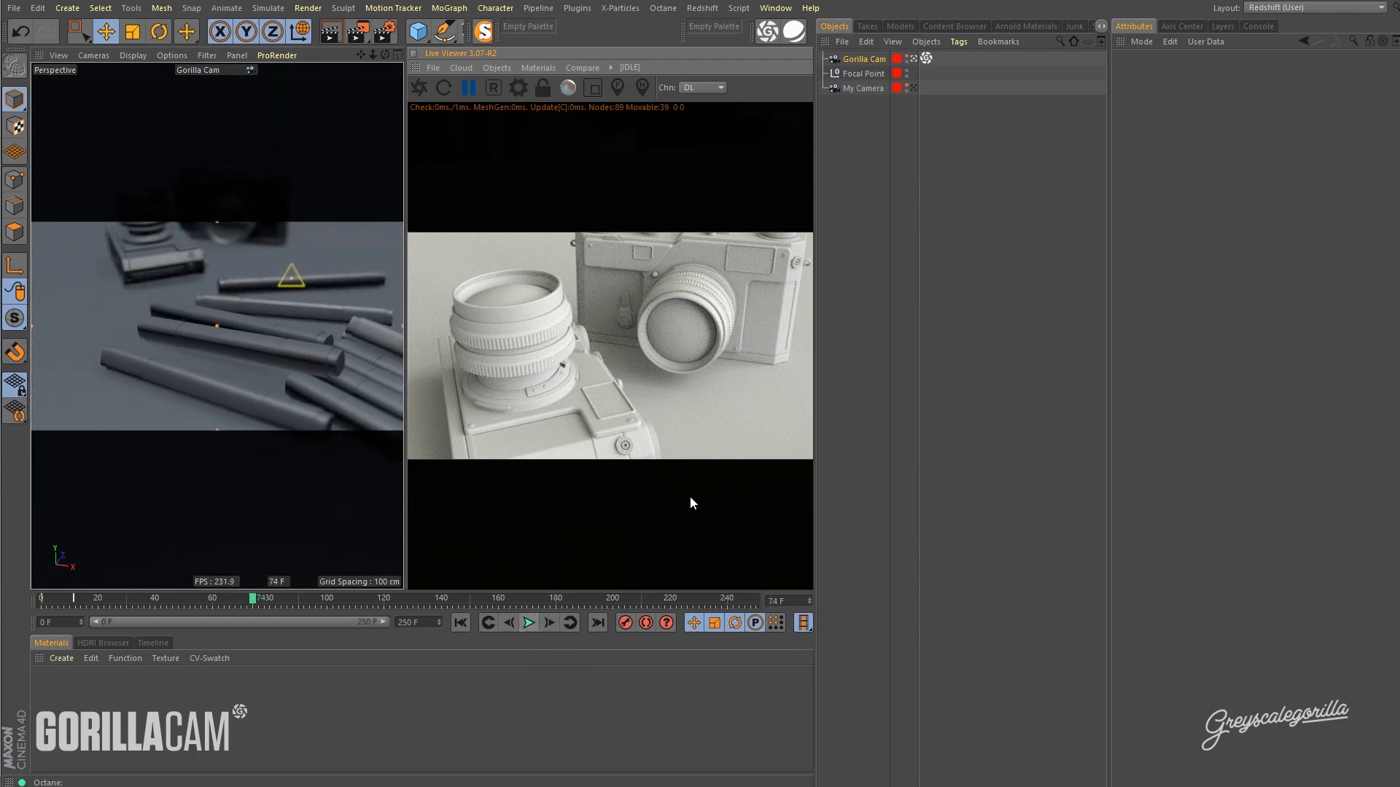
pyautogui.click(862, 58)
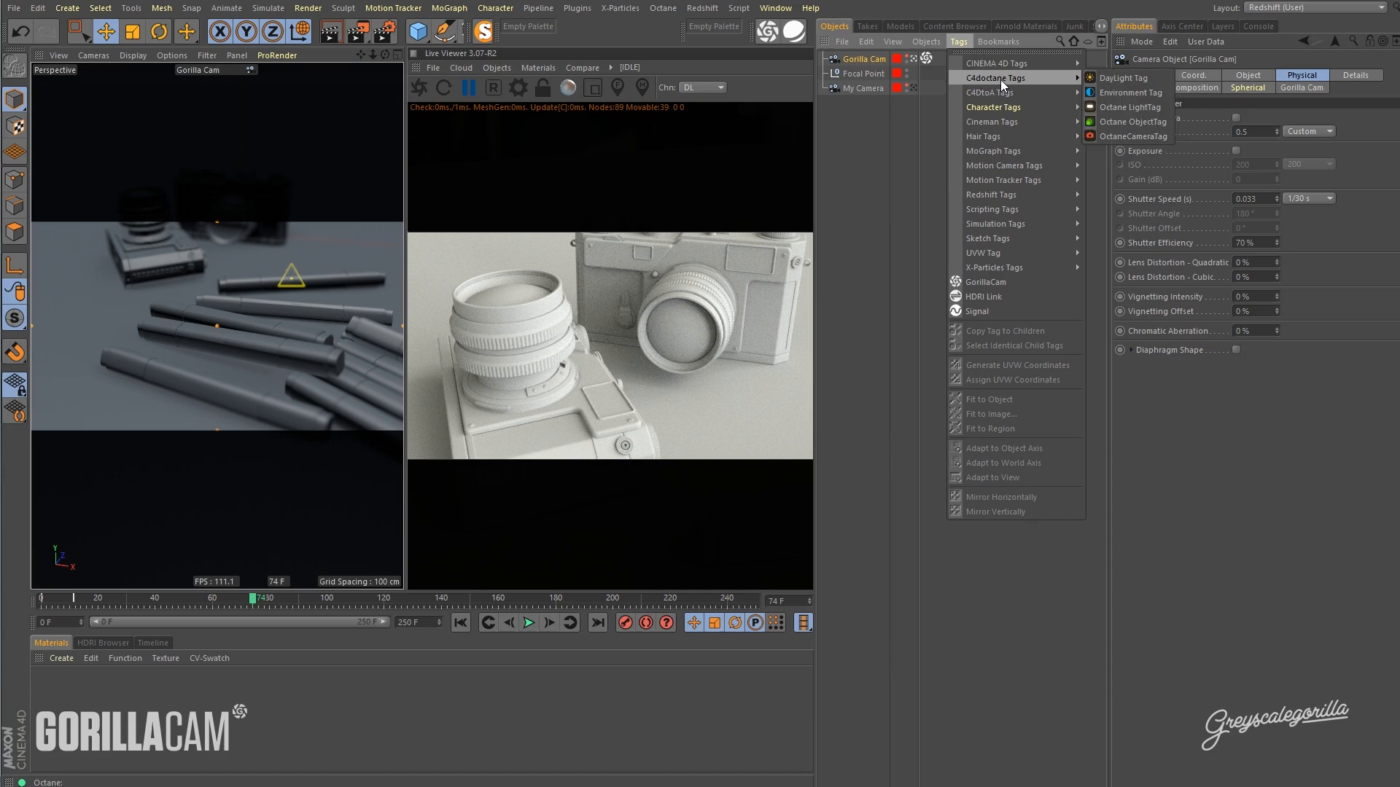
# Add an OctaneCameraTag to Gorilla Cam with Auto Focus off and edit its focal depth.
pyautogui.click(1136, 136)
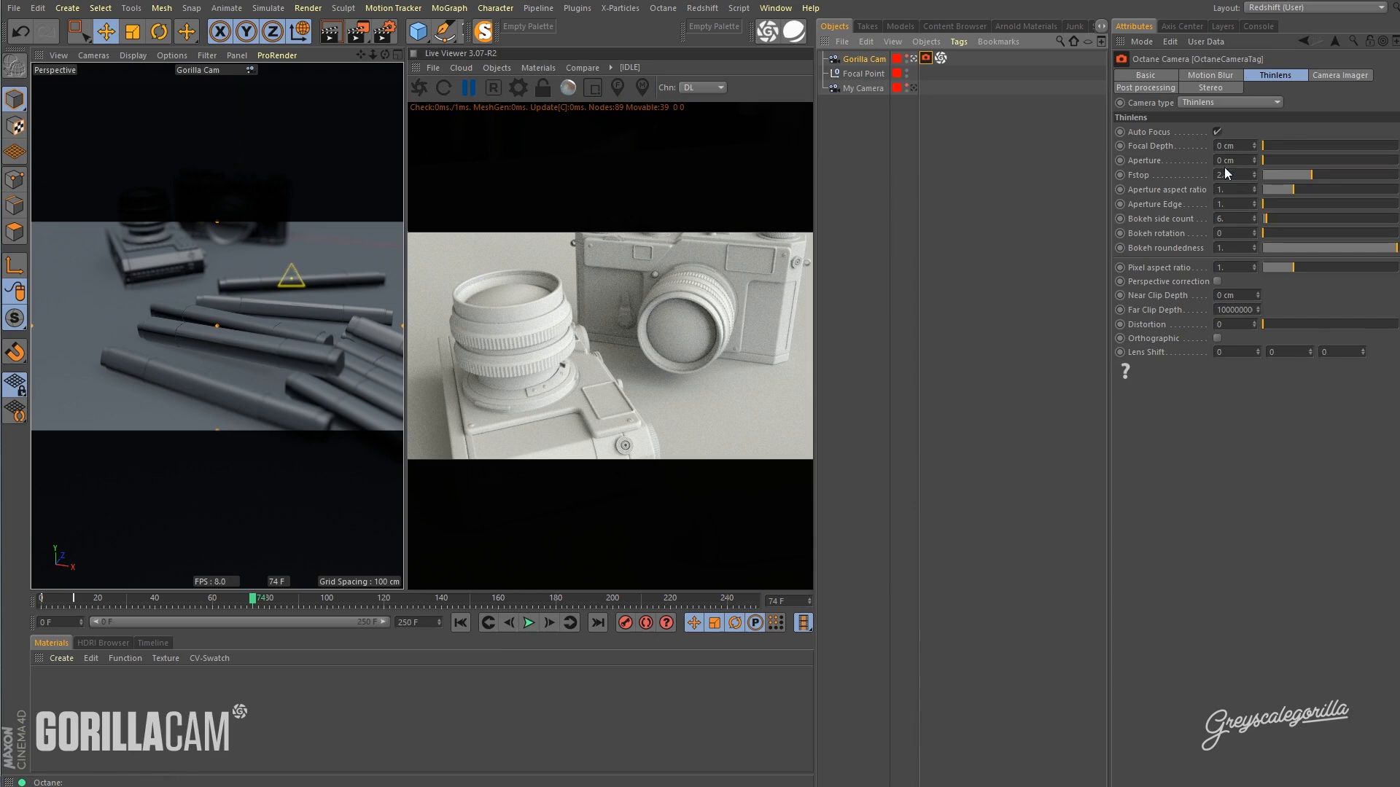
pyautogui.click(1217, 132)
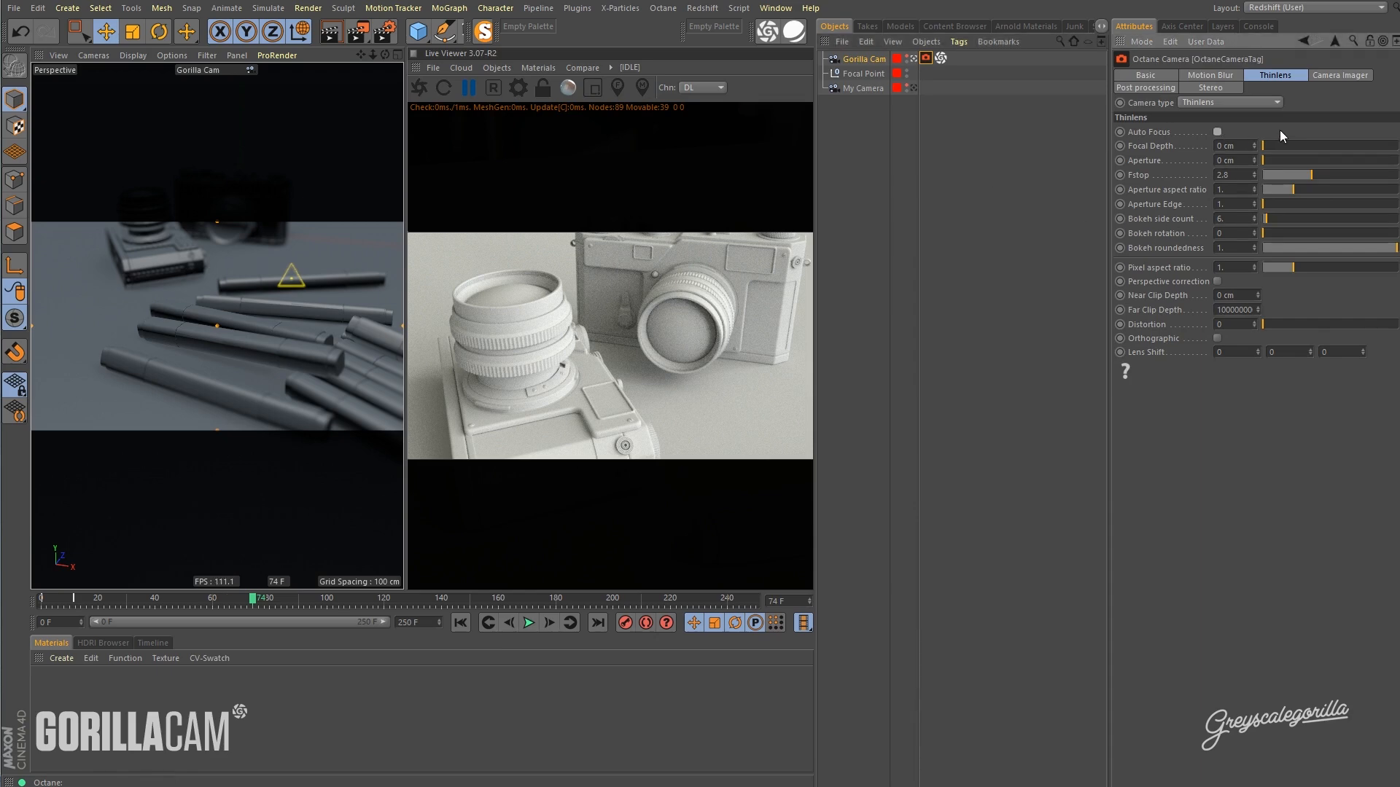
pyautogui.moveTo(1155, 154)
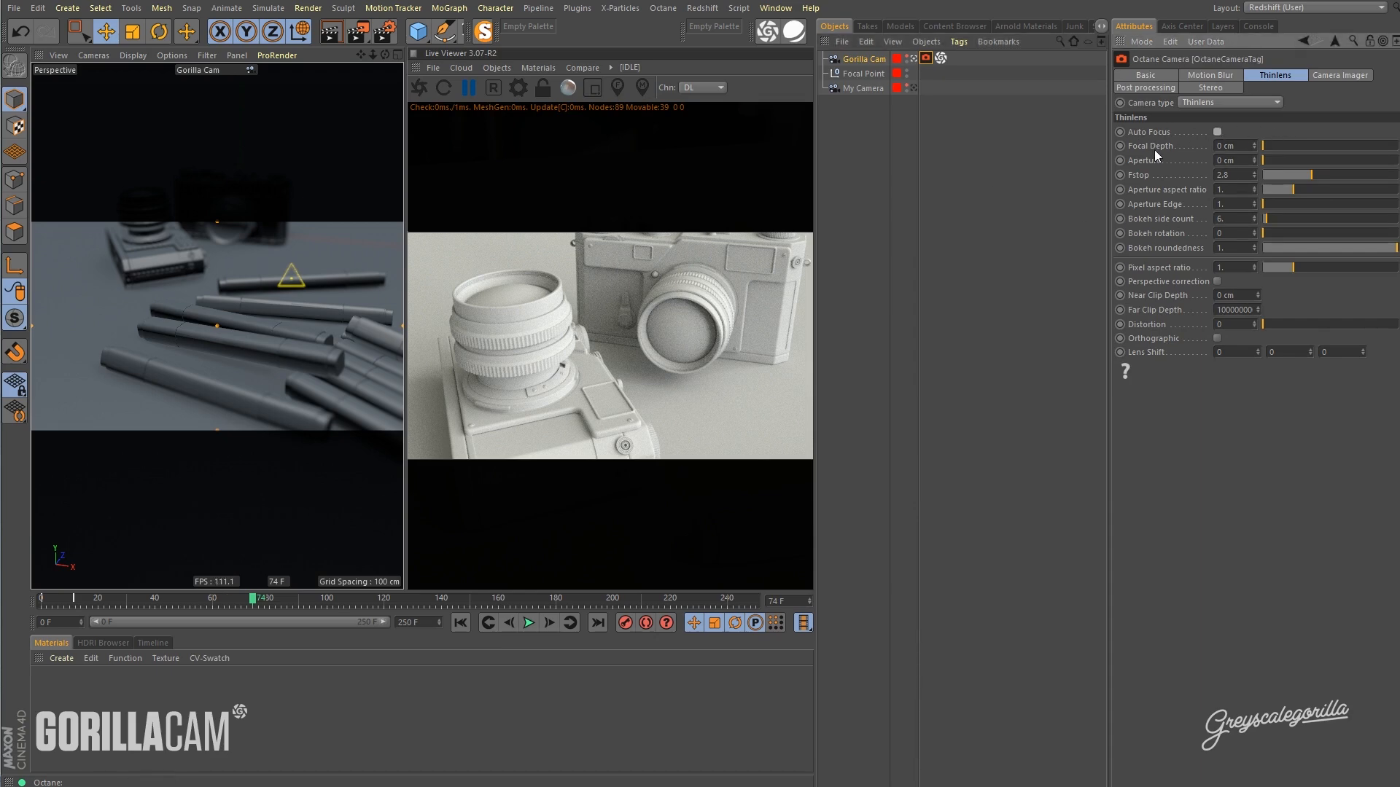
pyautogui.click(1231, 145)
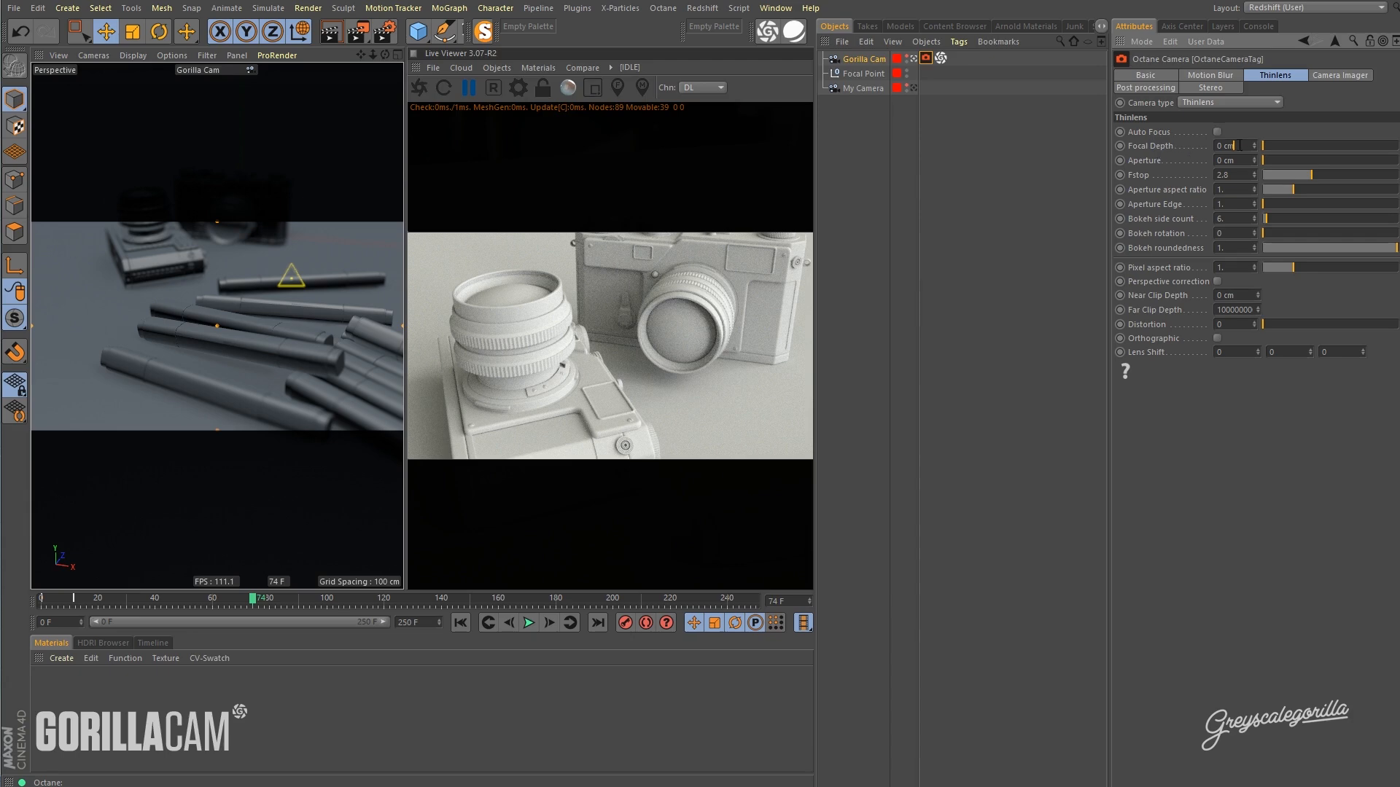
pyautogui.click(1228, 161)
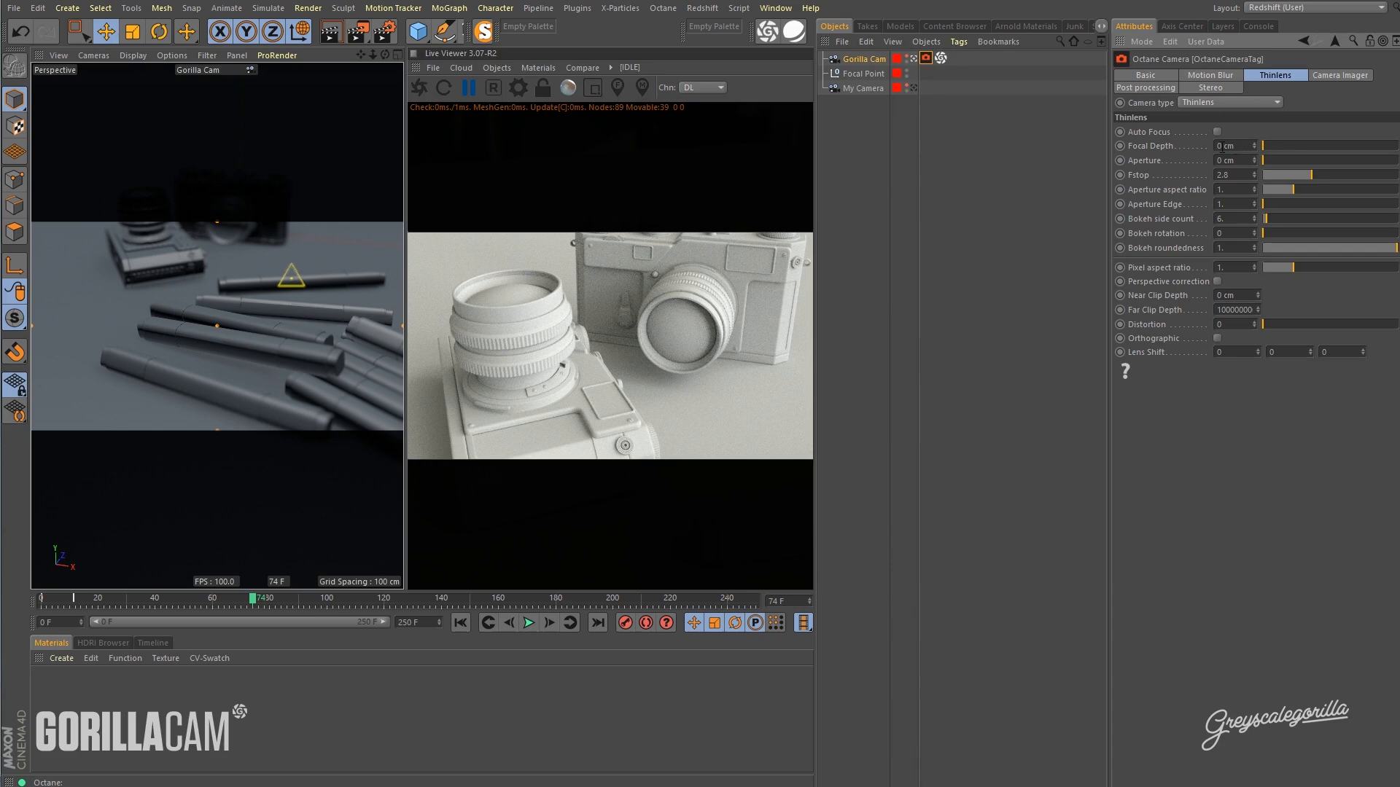
# Inspect the Gorilla Cam's own focus distance settings, then return to the Octane tag.
pyautogui.click(863, 59)
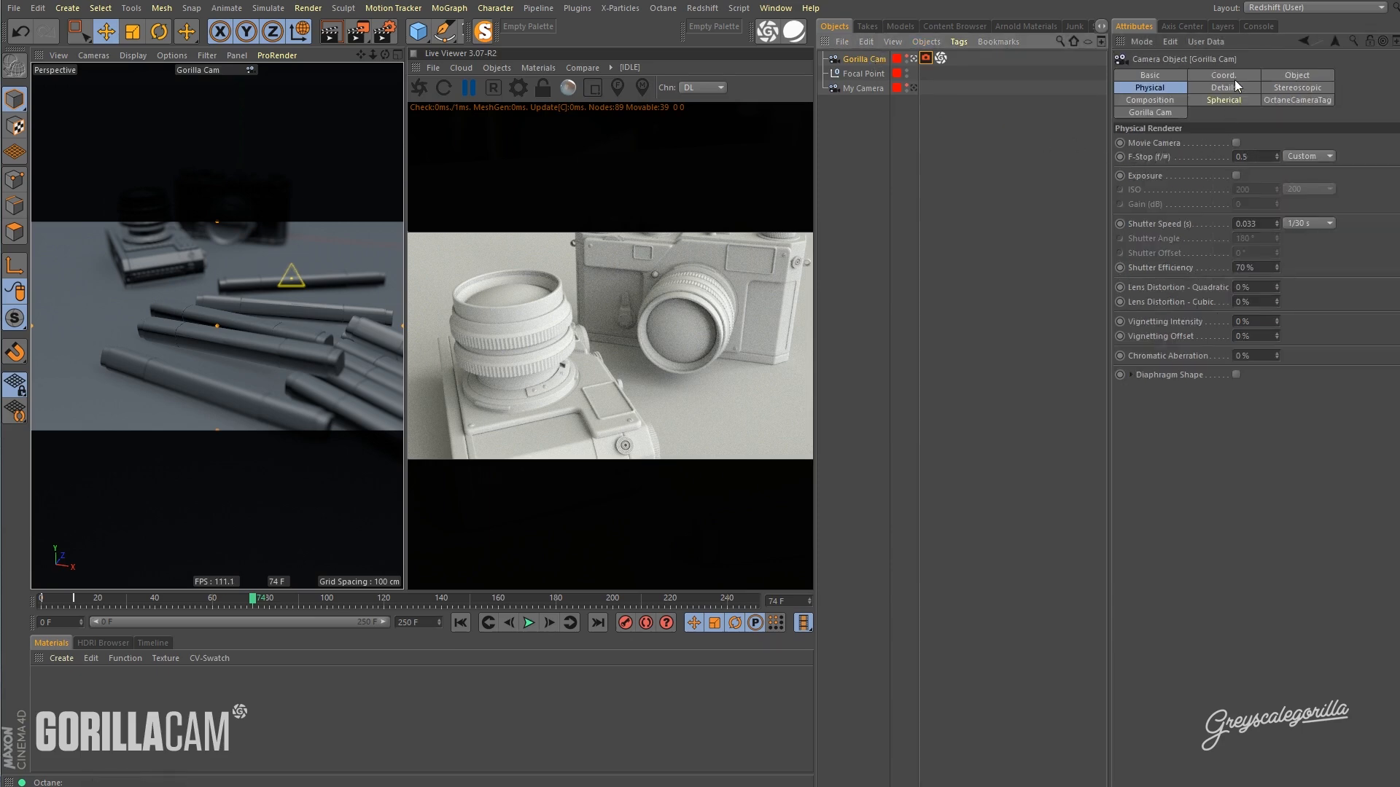
pyautogui.click(1295, 74)
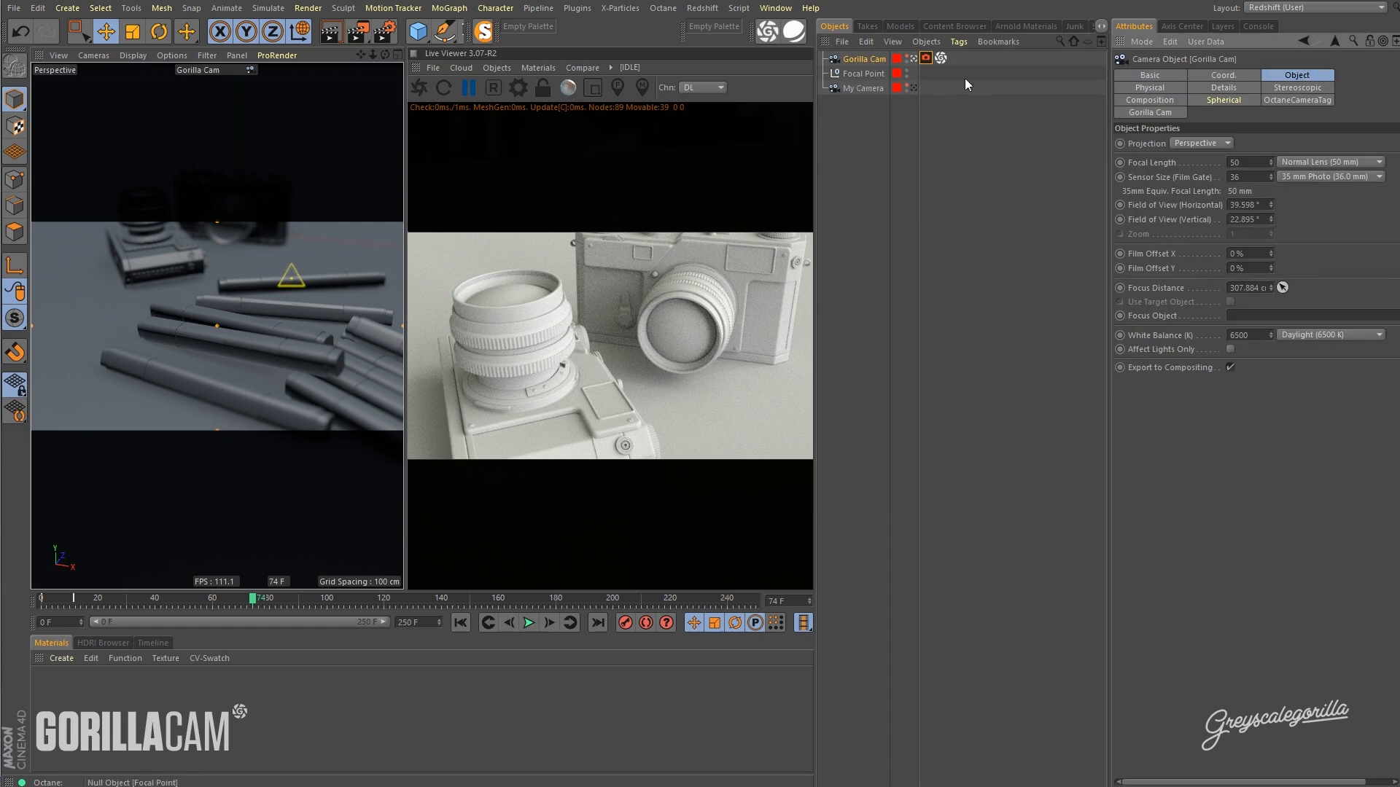
pyautogui.click(864, 58)
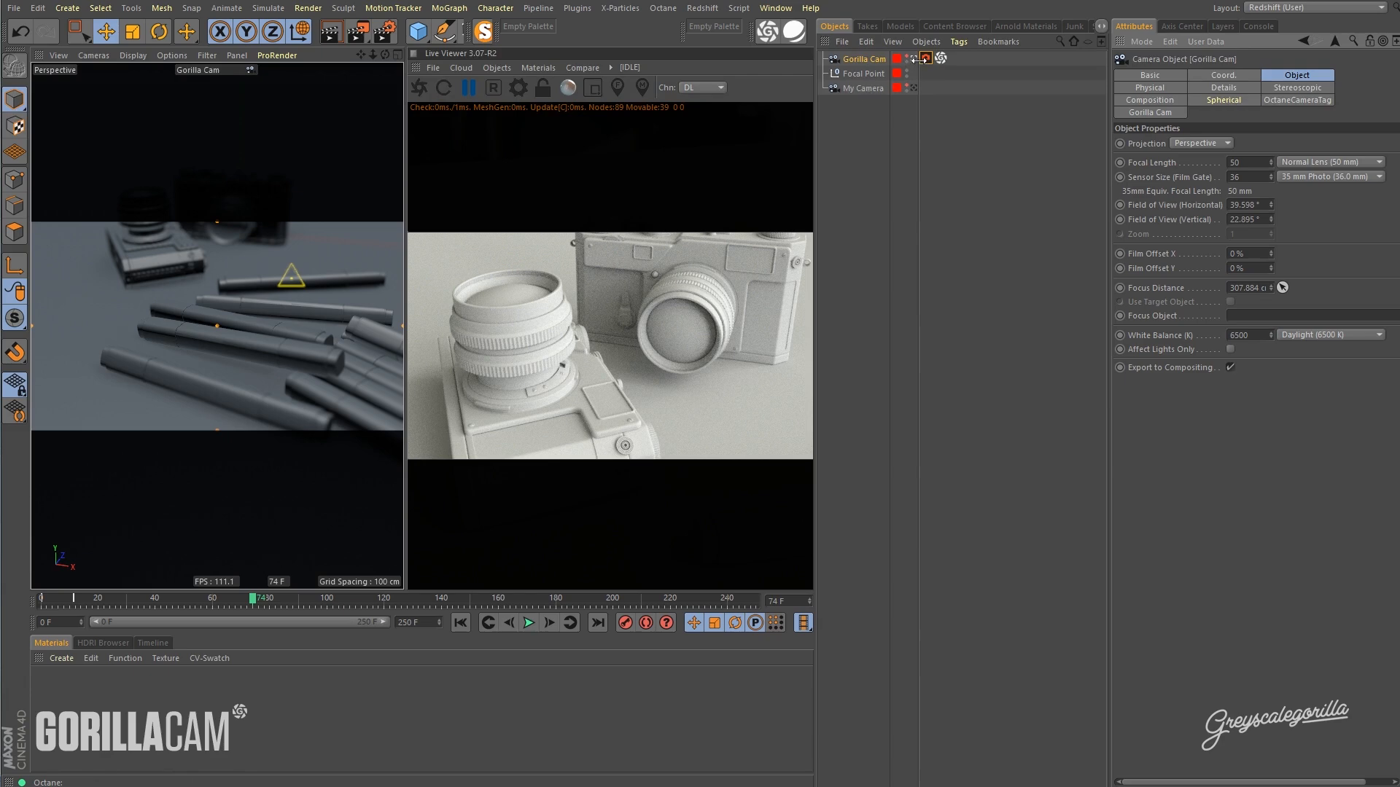
pyautogui.click(1298, 99)
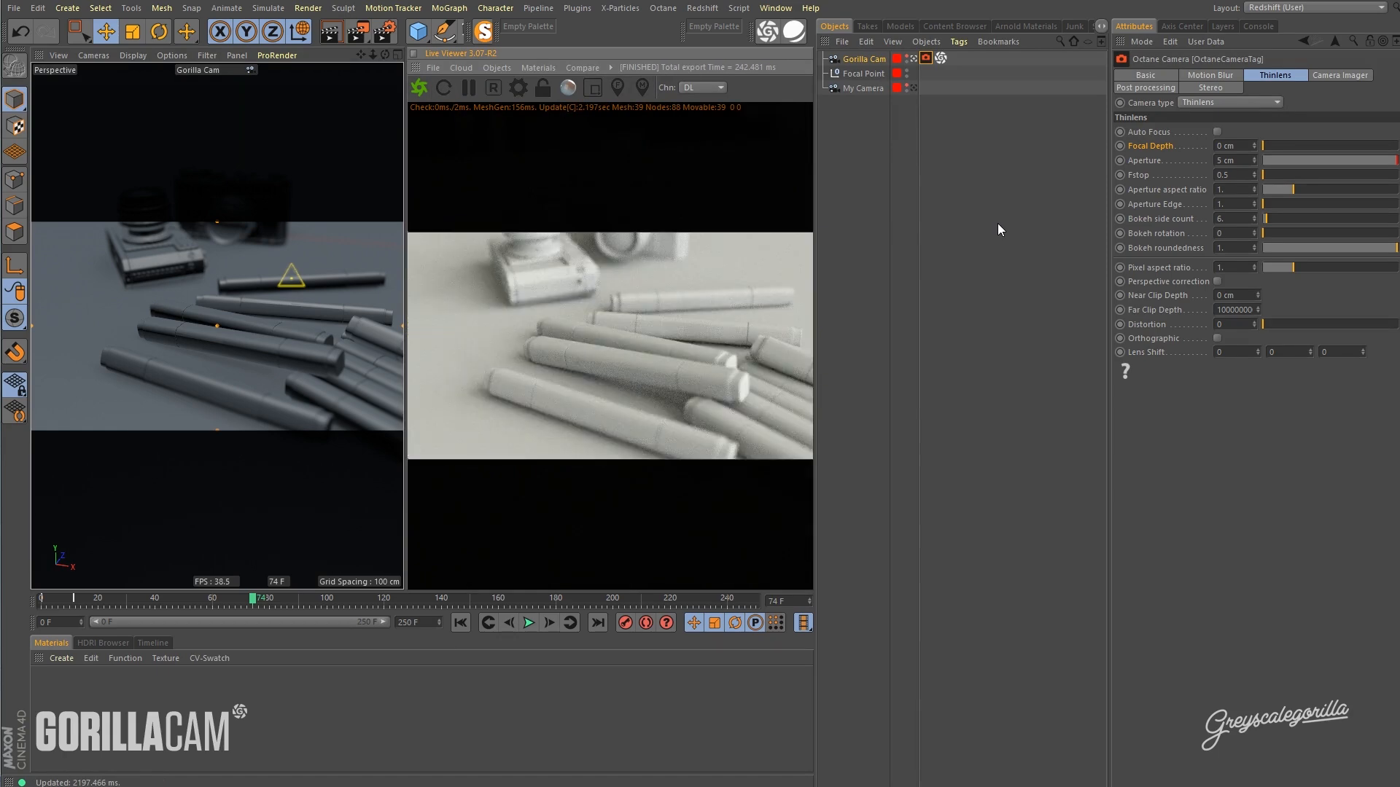
# Set the Octane Thinlens aperture to 10 cm (F-stop 0.25) for stronger blur on the pens.
pyautogui.tripleClick(1232, 160)
pyautogui.write('10')
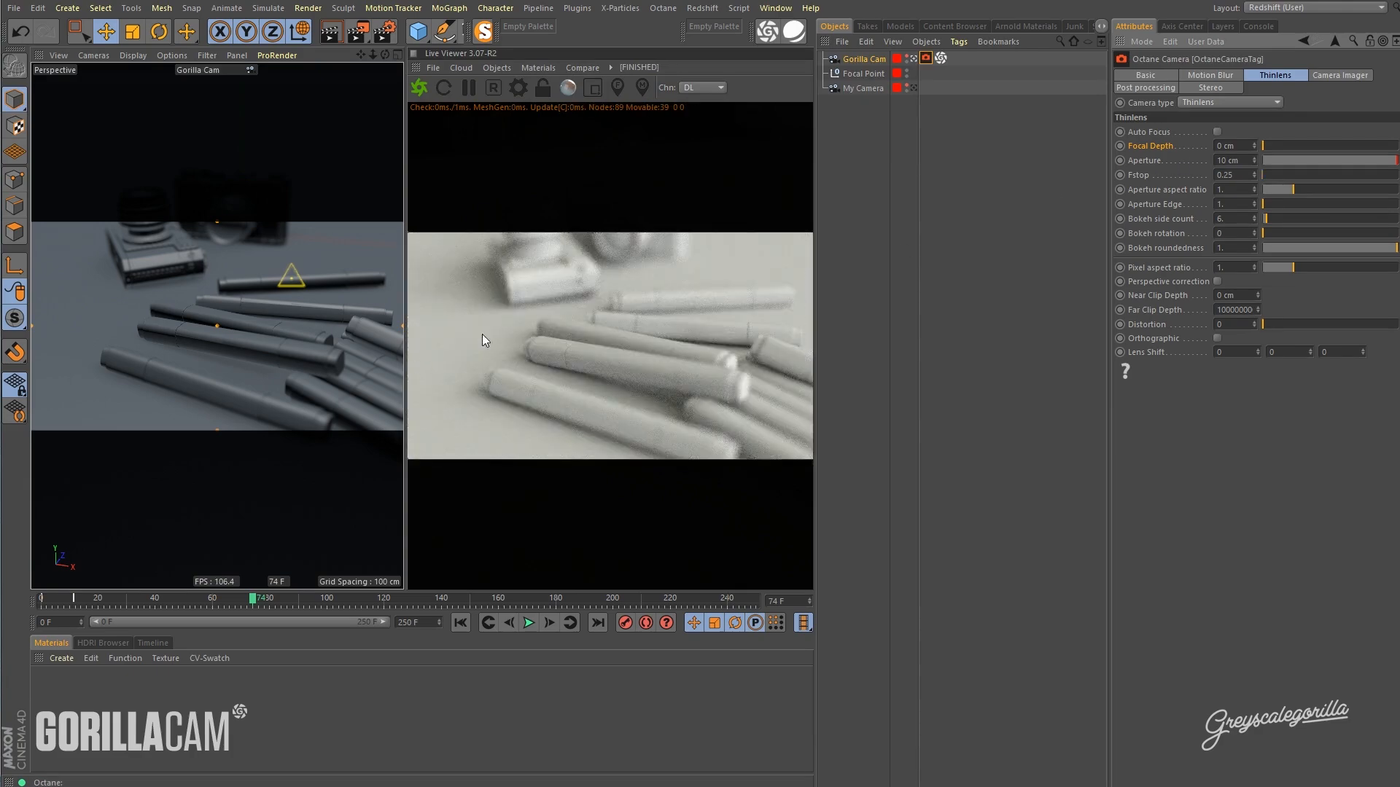
pyautogui.moveTo(722, 375)
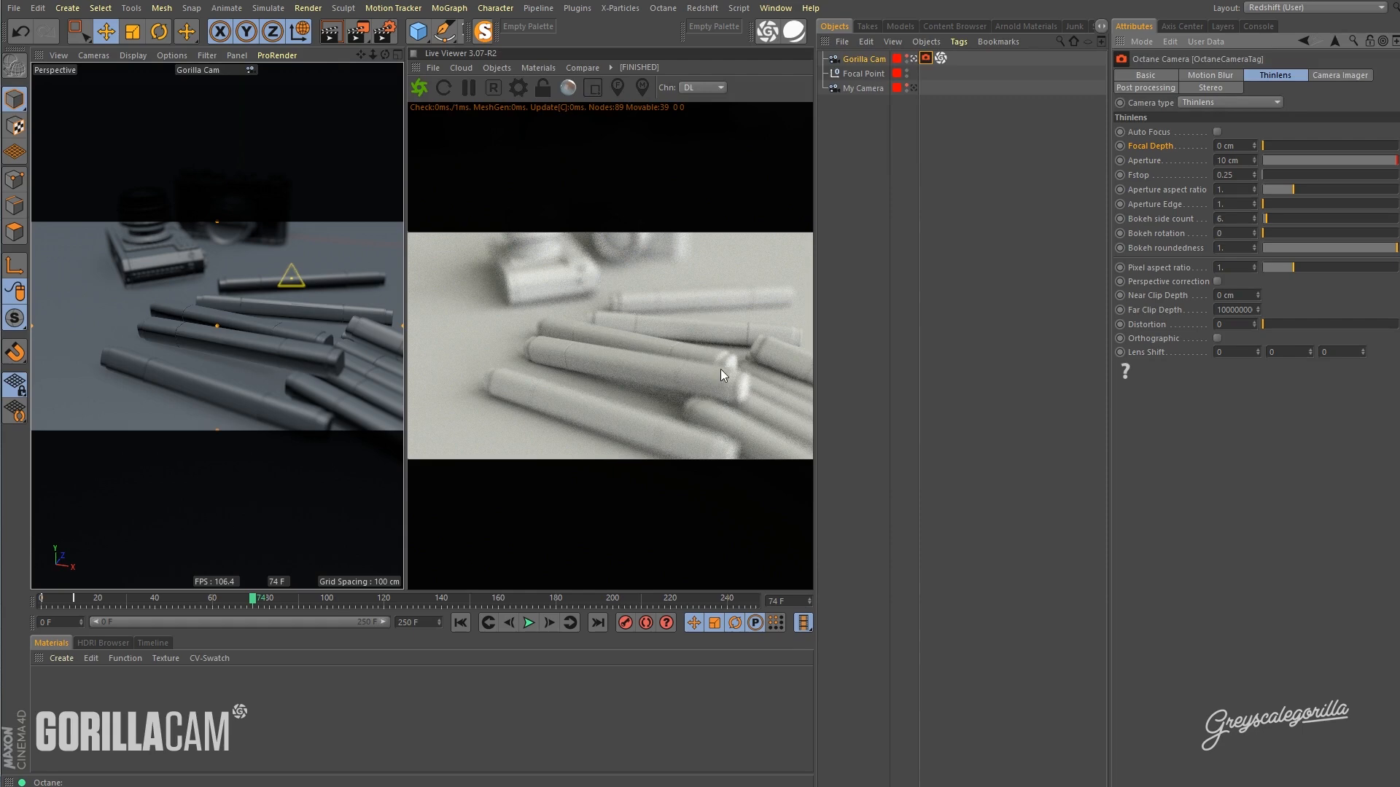
pyautogui.moveTo(955, 265)
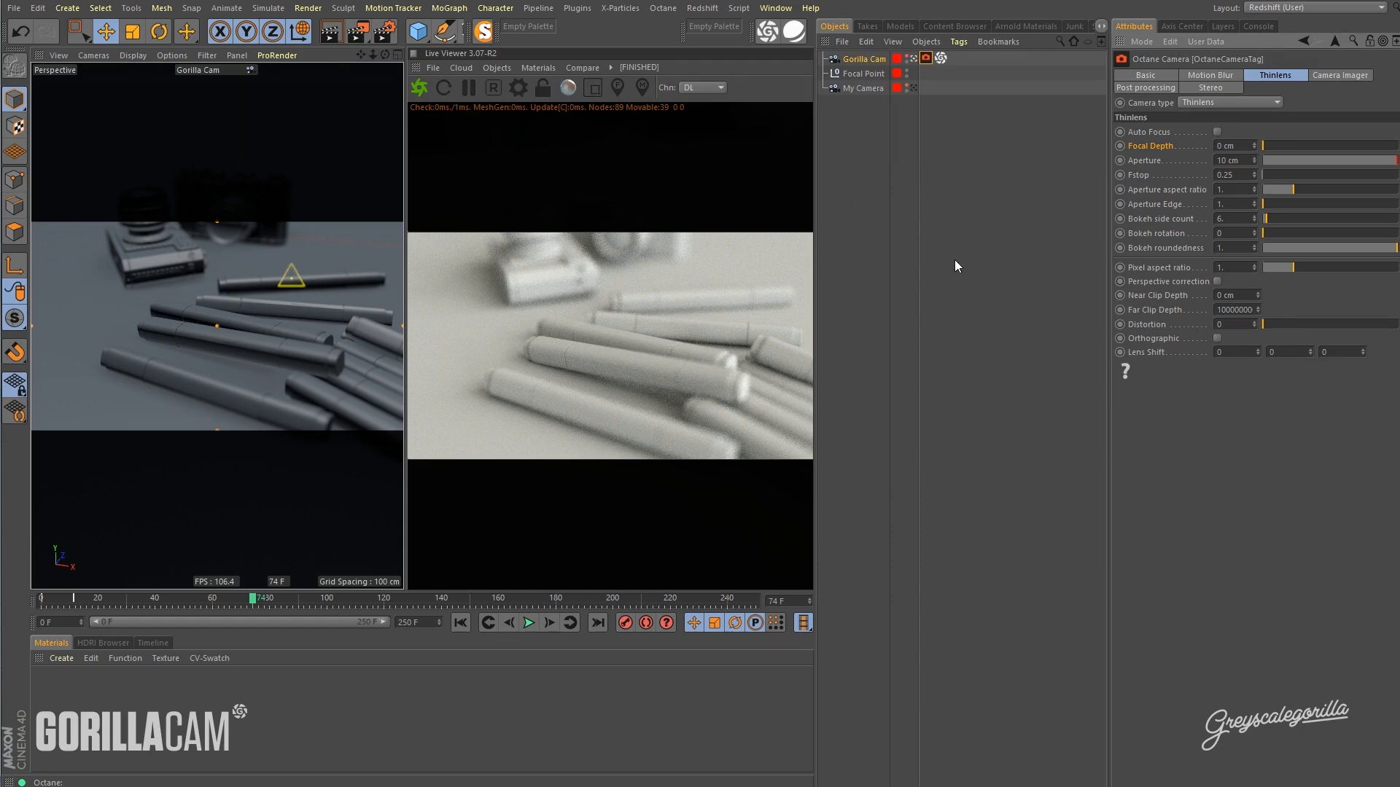
pyautogui.moveTo(653, 272)
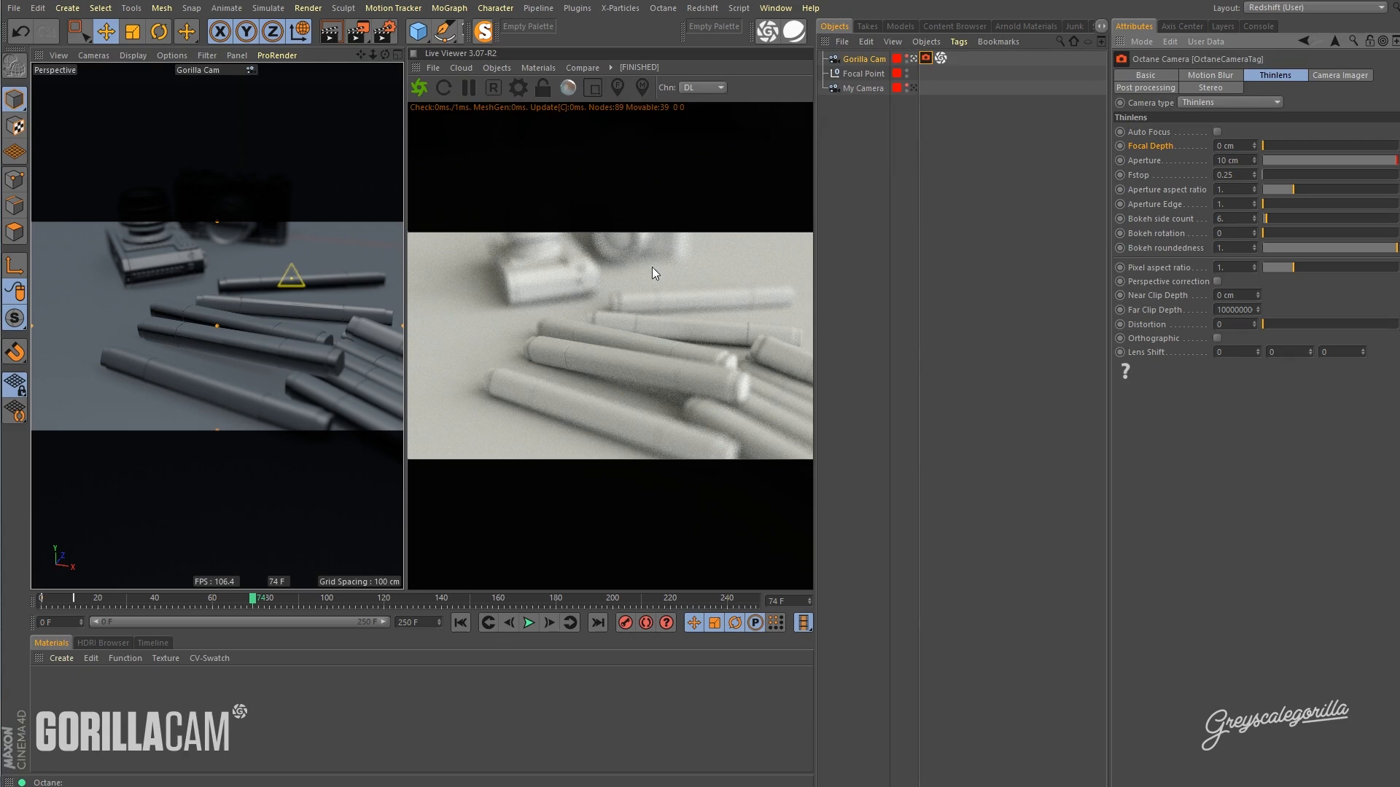
pyautogui.moveTo(1025, 246)
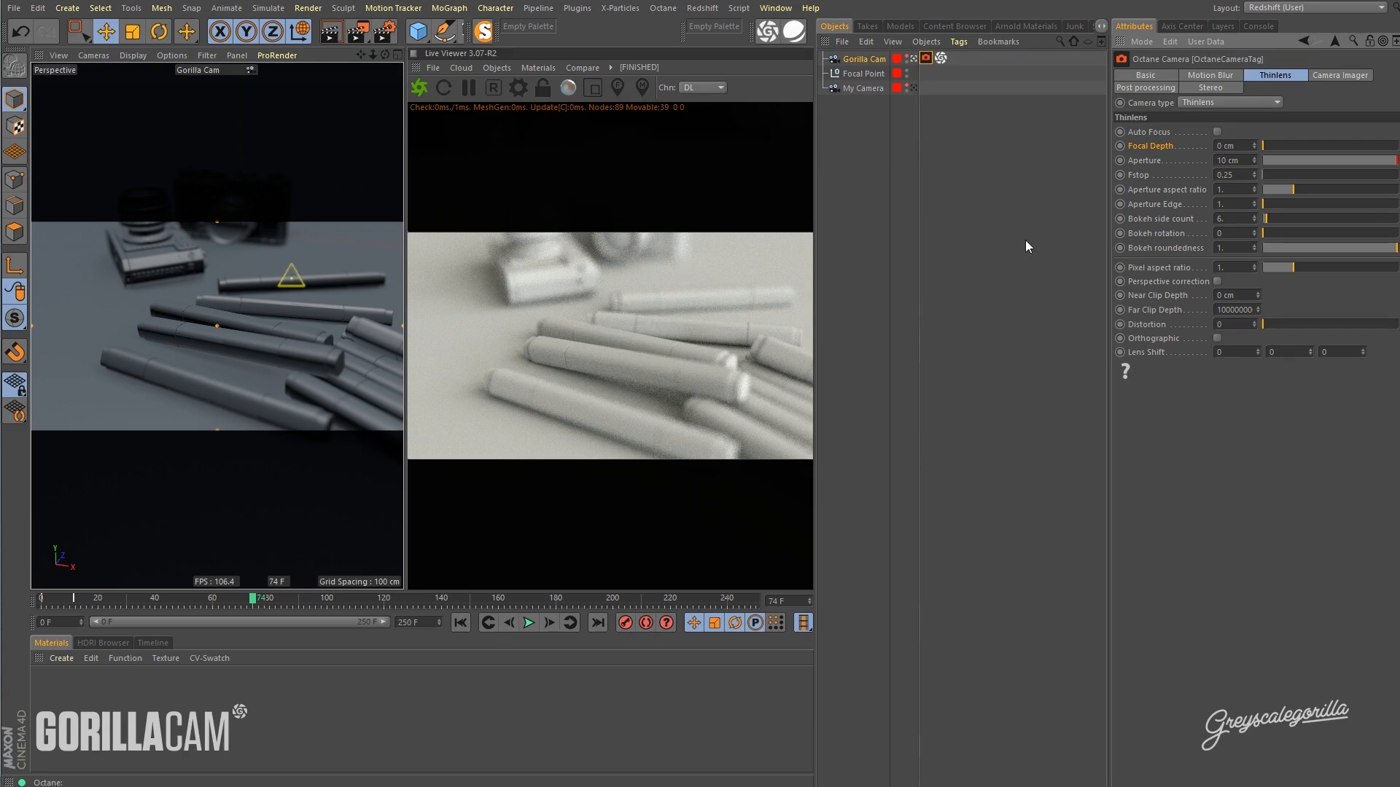
pyautogui.moveTo(1031, 248)
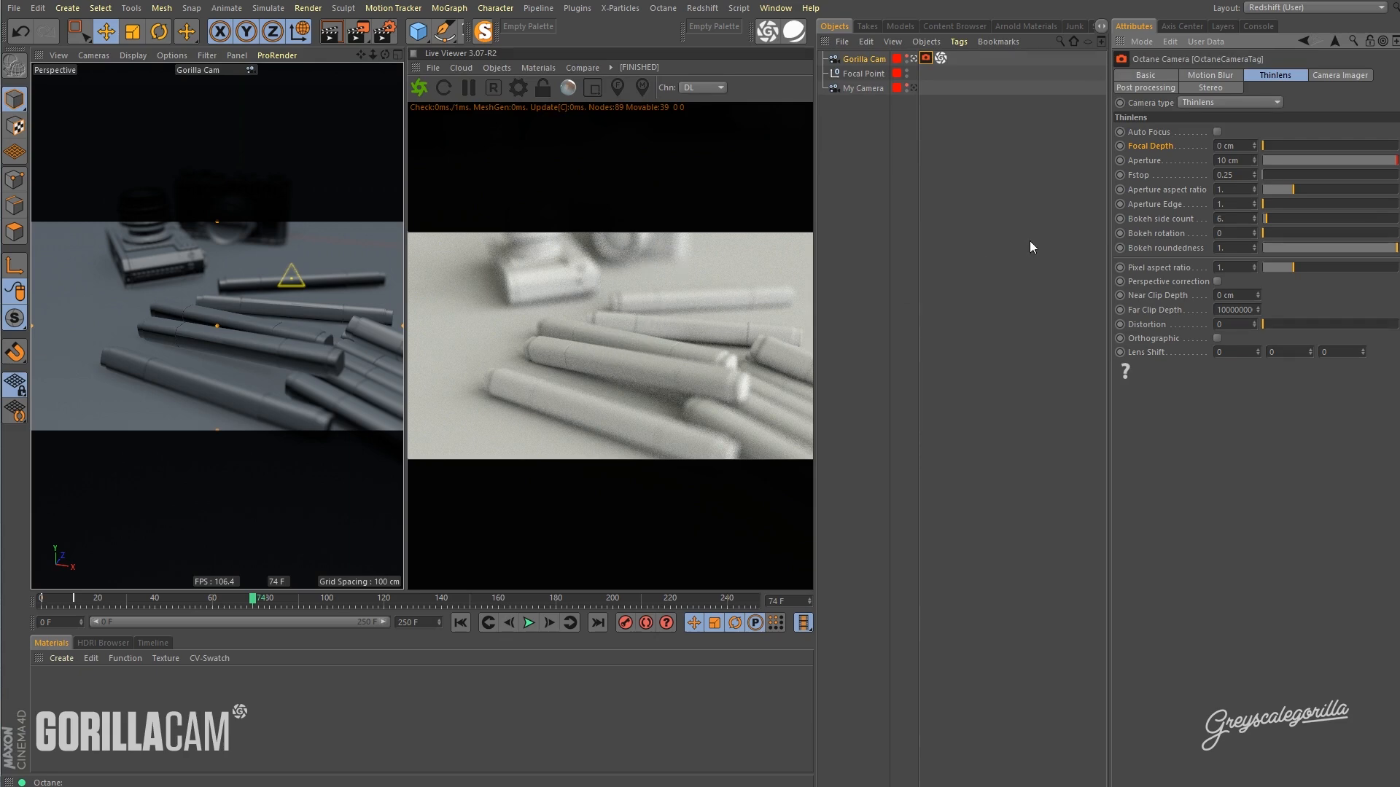
# Show the GorillaCam tag's settings on Gorilla Cam ready for baking.
pyautogui.click(939, 58)
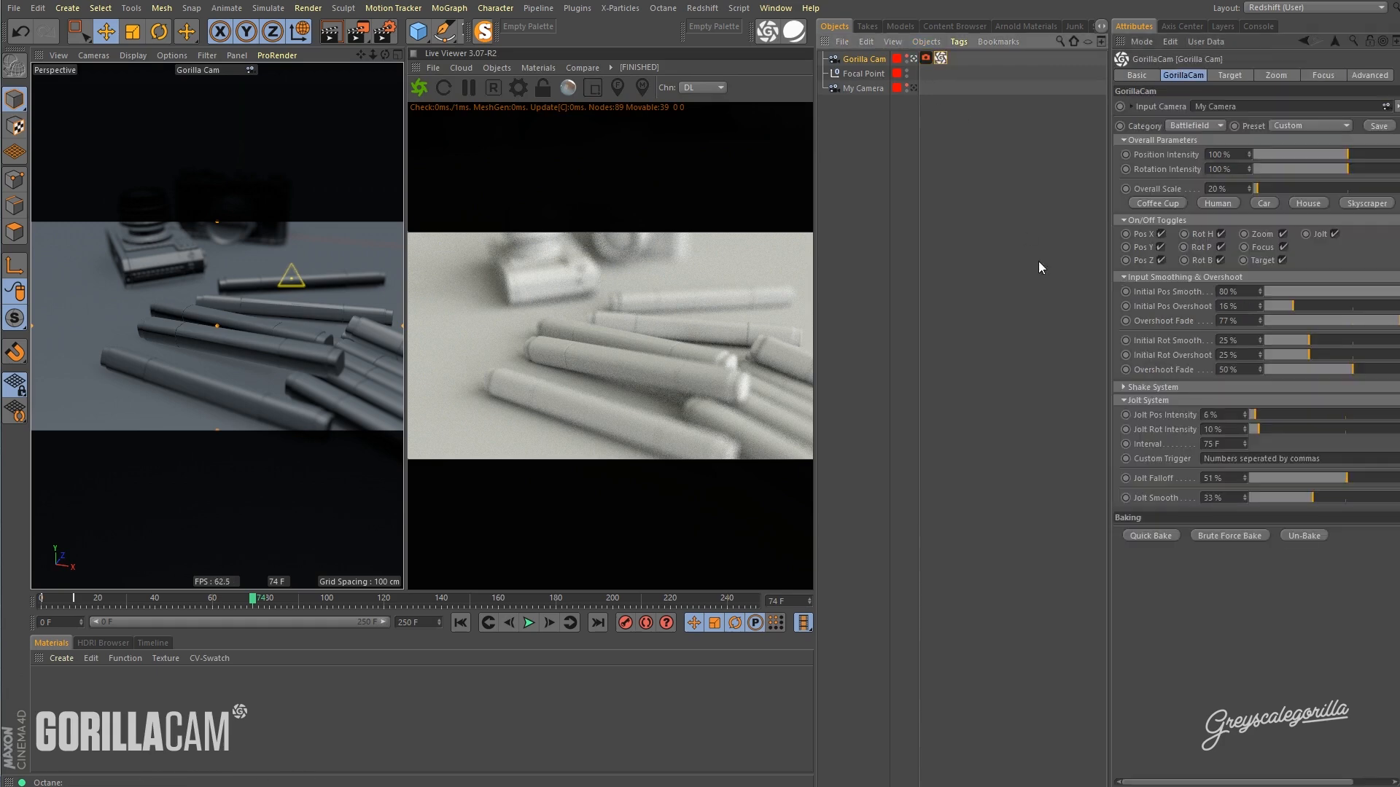
pyautogui.moveTo(865, 87)
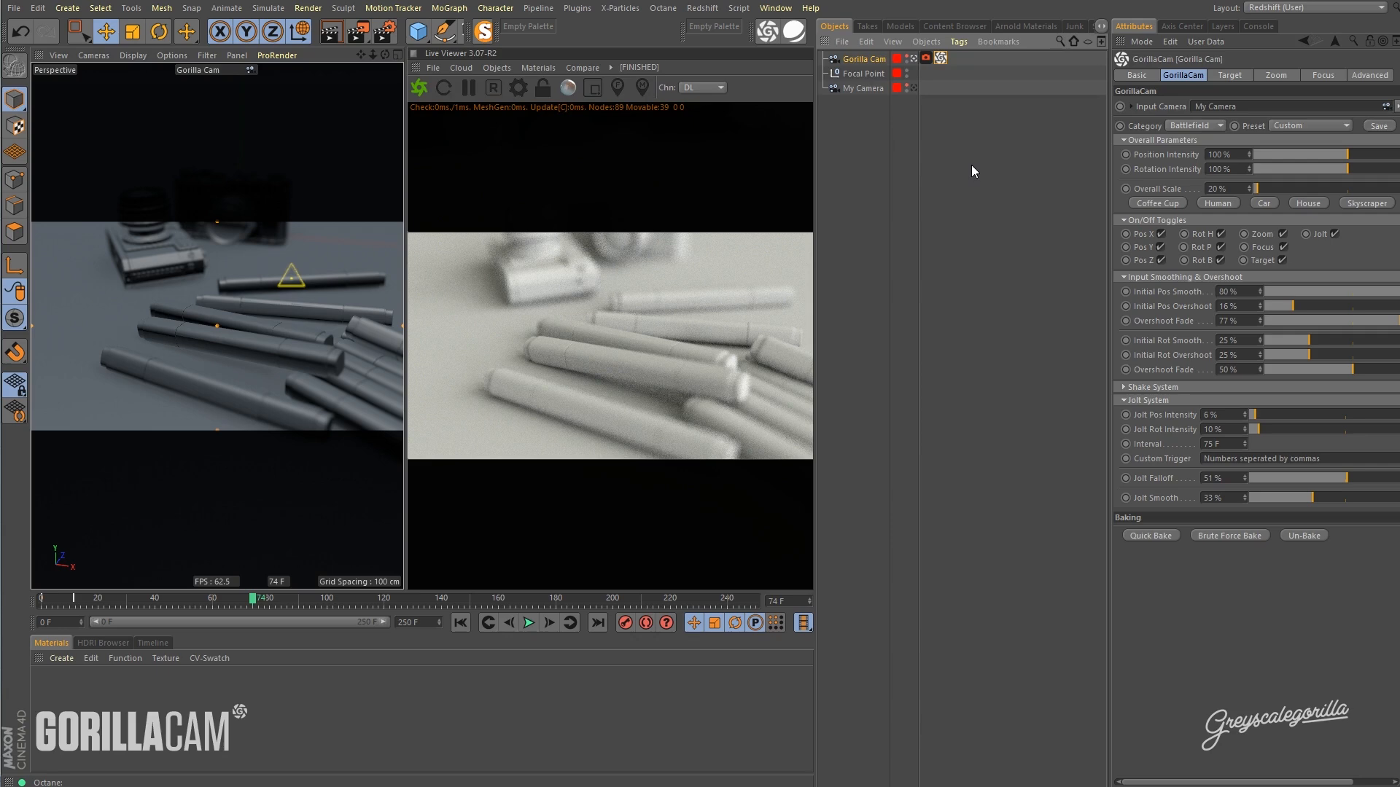
pyautogui.moveTo(1229, 598)
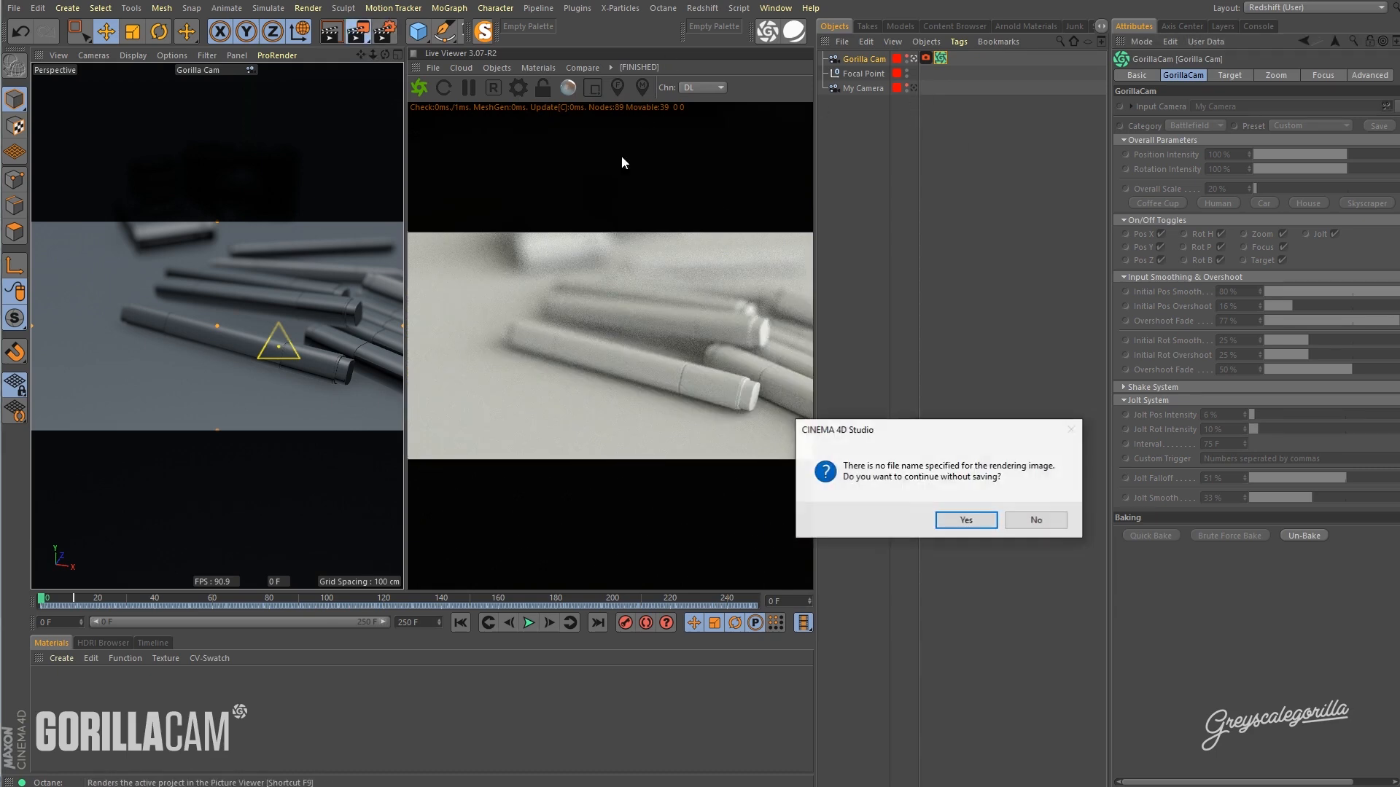
# Render without an output file and scrub through several frames of the blurred camera move.
pyautogui.click(966, 519)
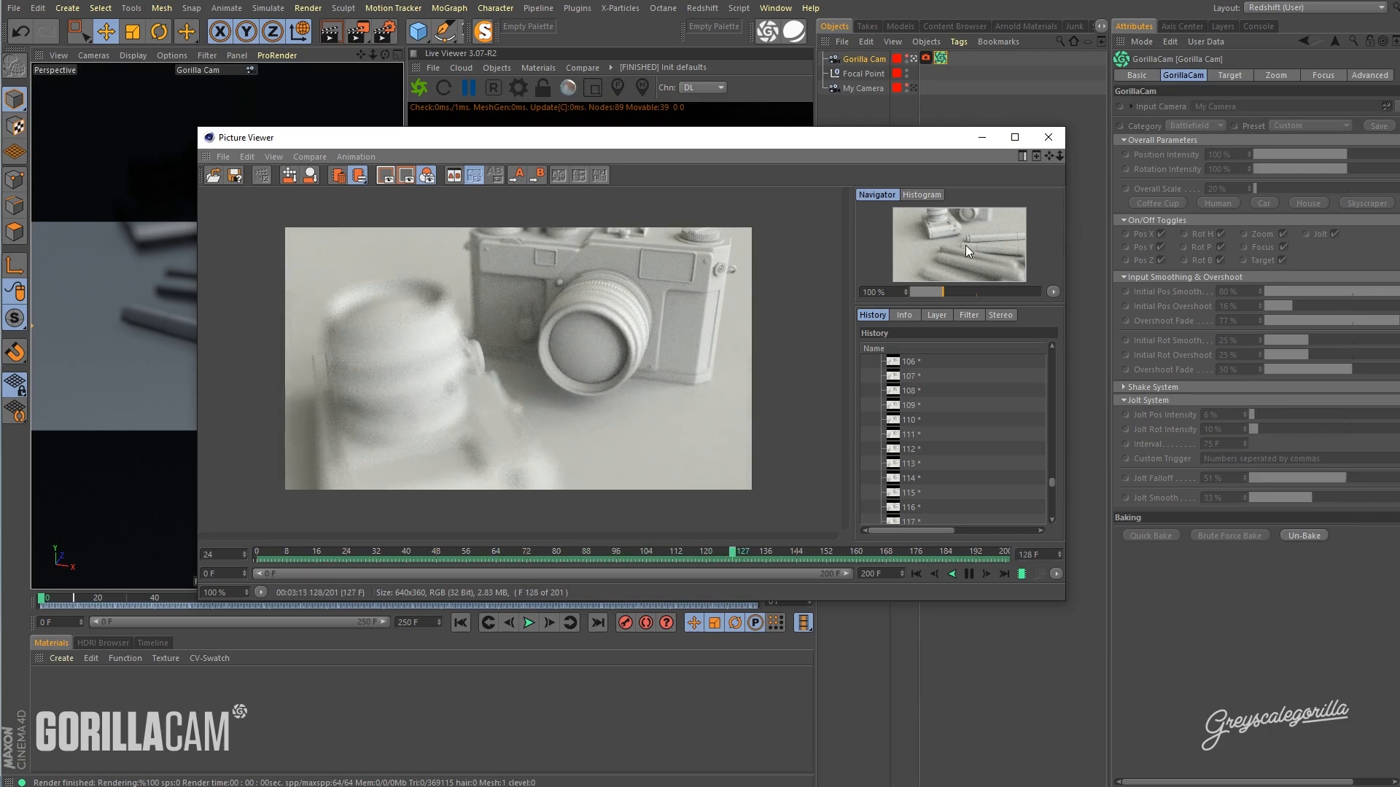
pyautogui.click(901, 552)
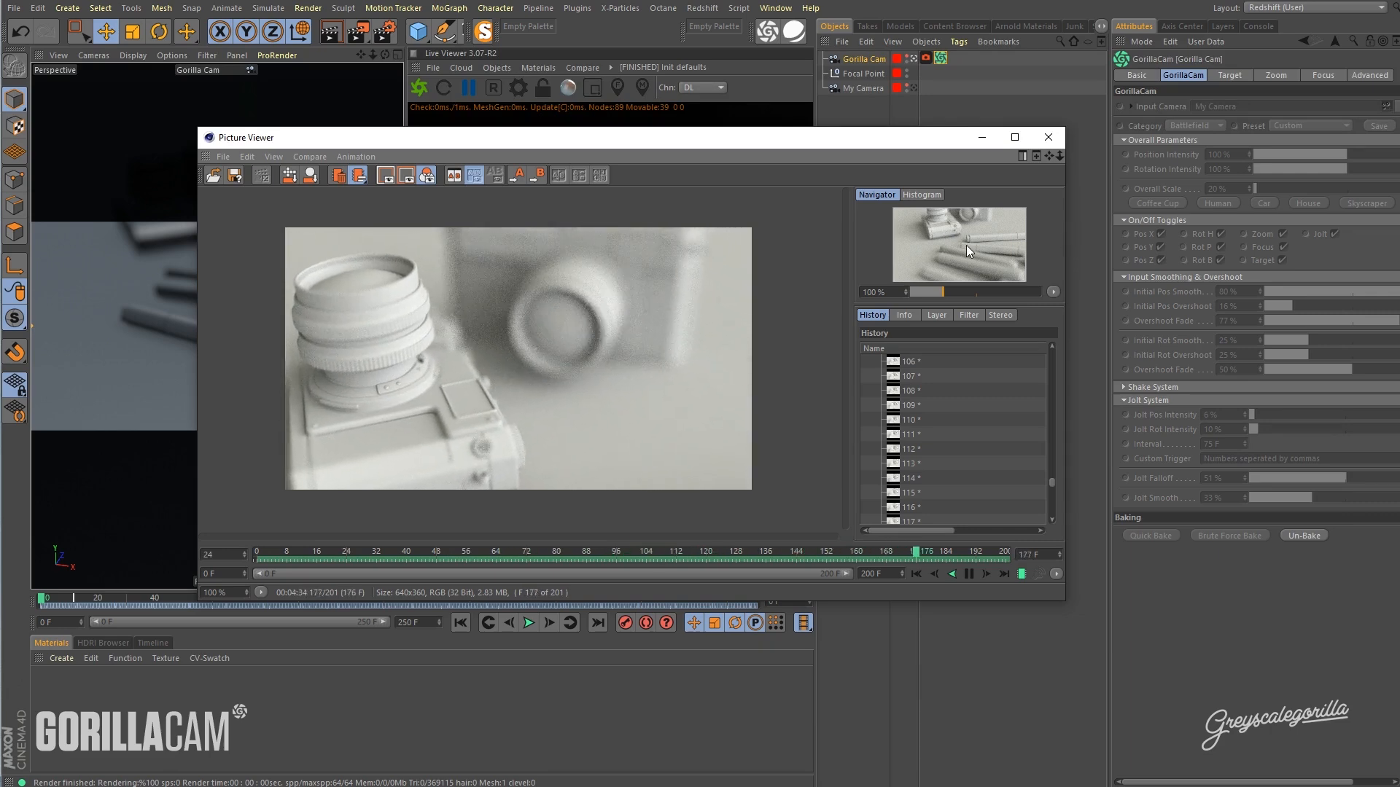
pyautogui.click(347, 551)
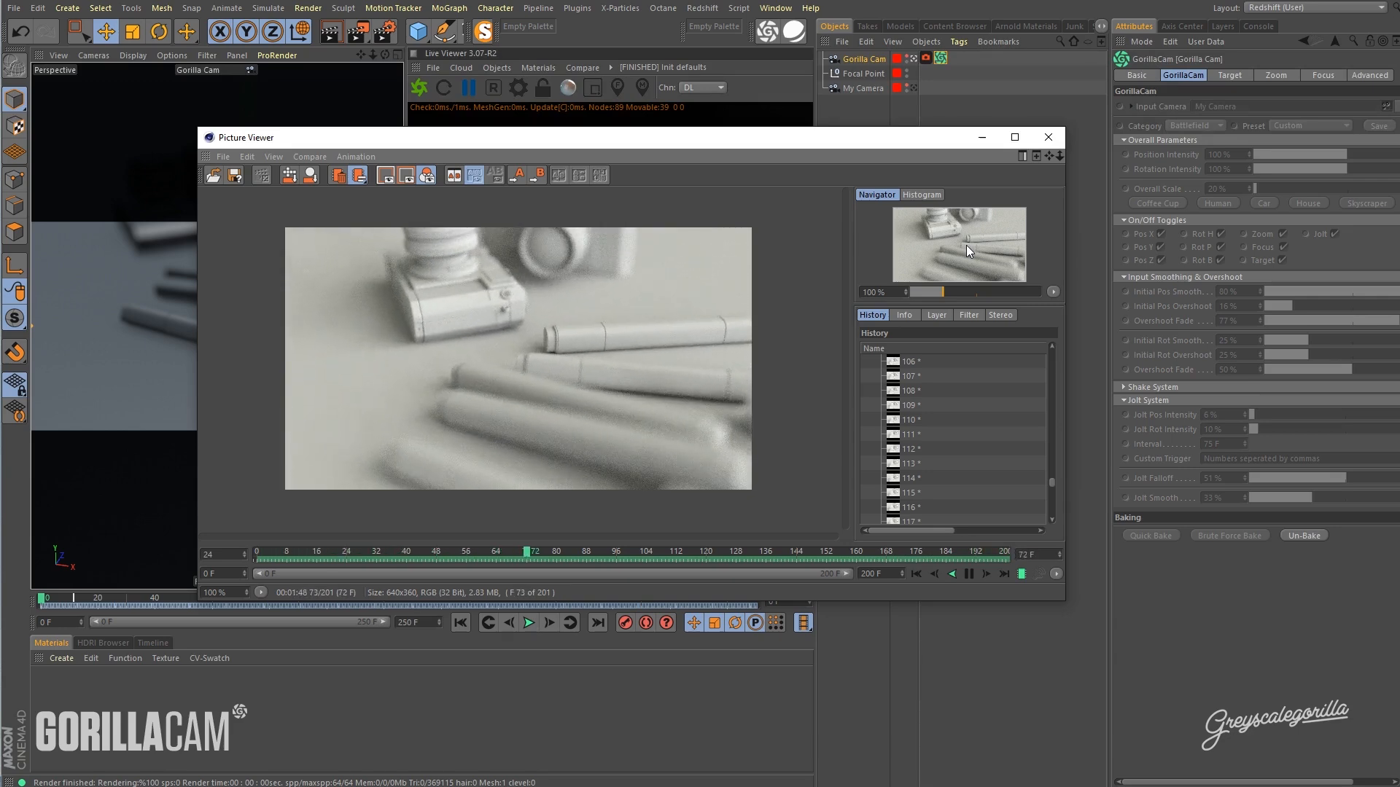
pyautogui.click(1047, 137)
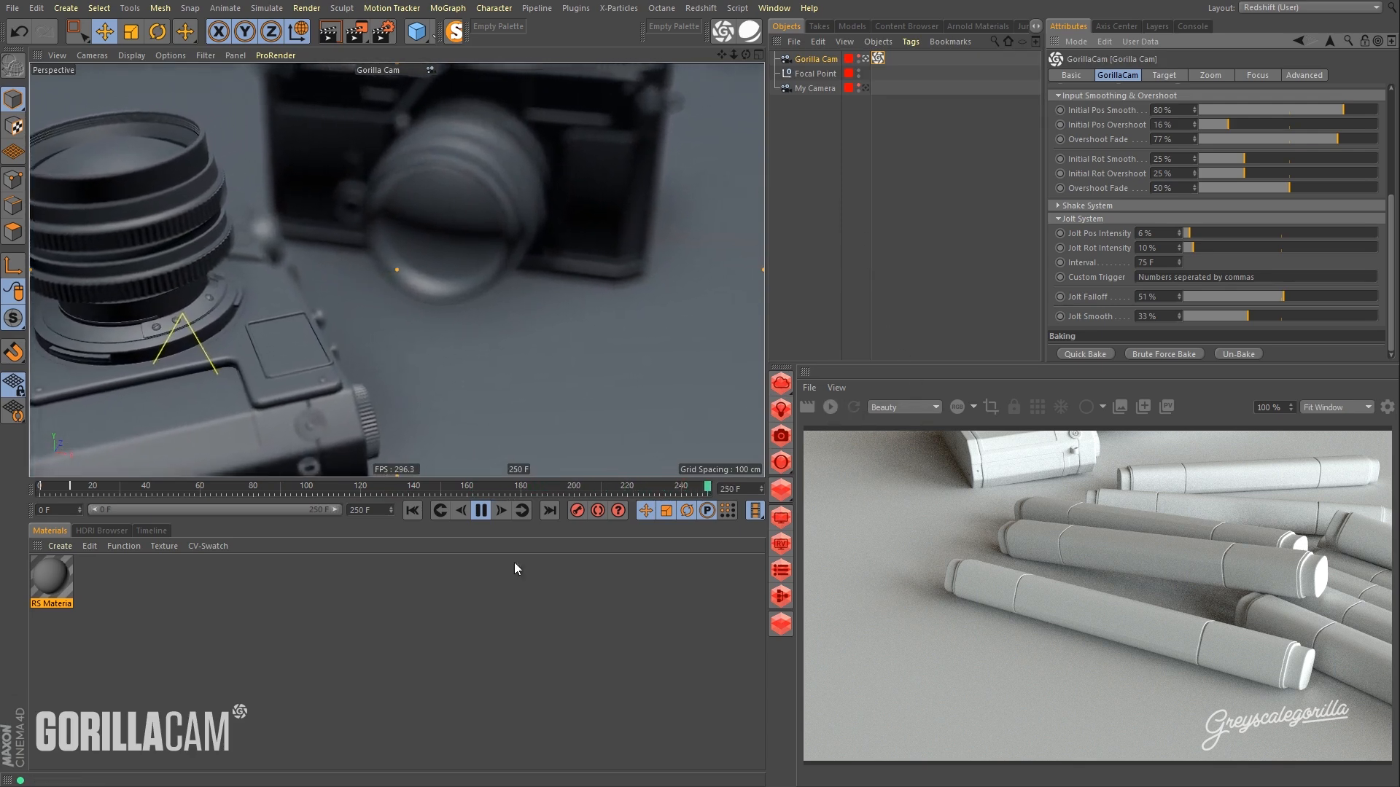
# Replay and stop the Gorilla Cam animation while Redshift re-renders the pens.
pyautogui.click(500, 510)
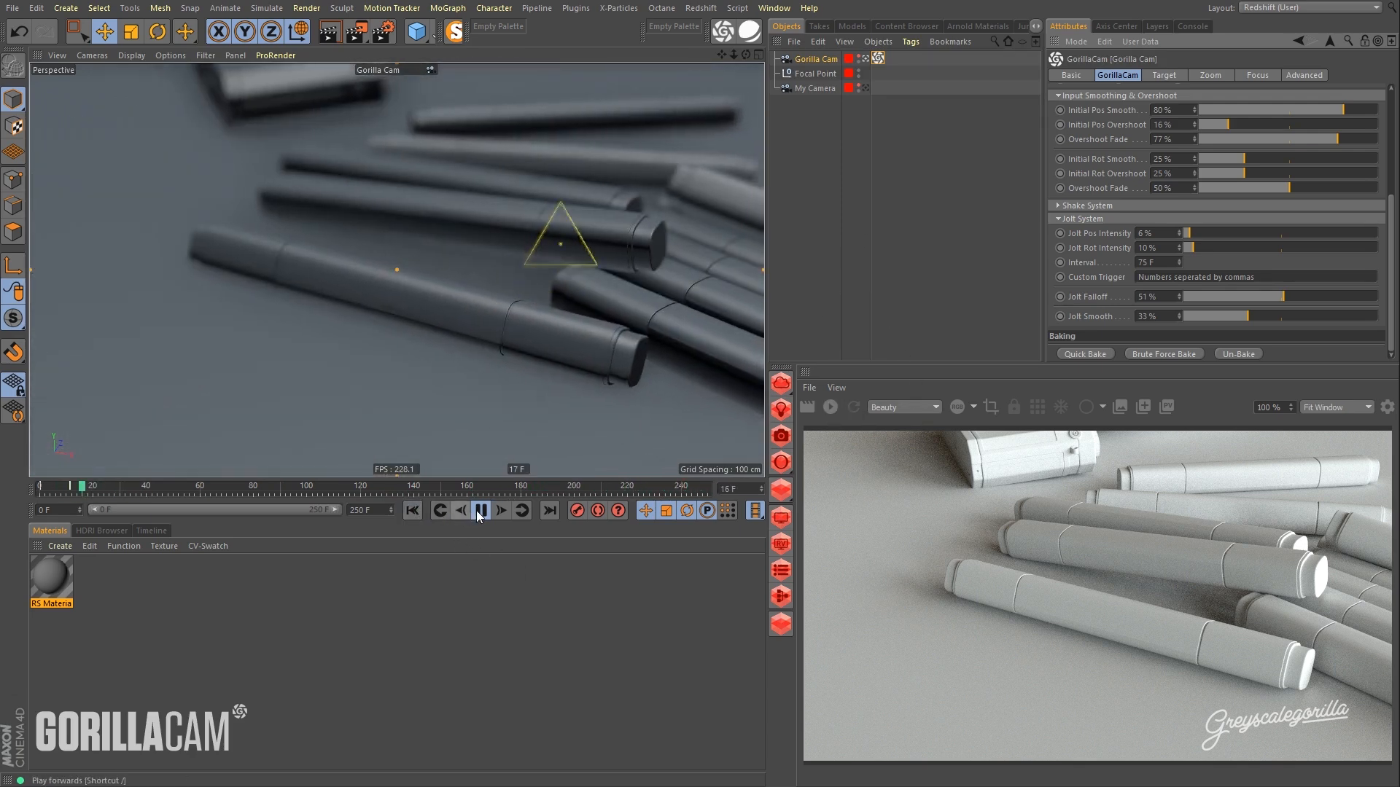
pyautogui.click(480, 510)
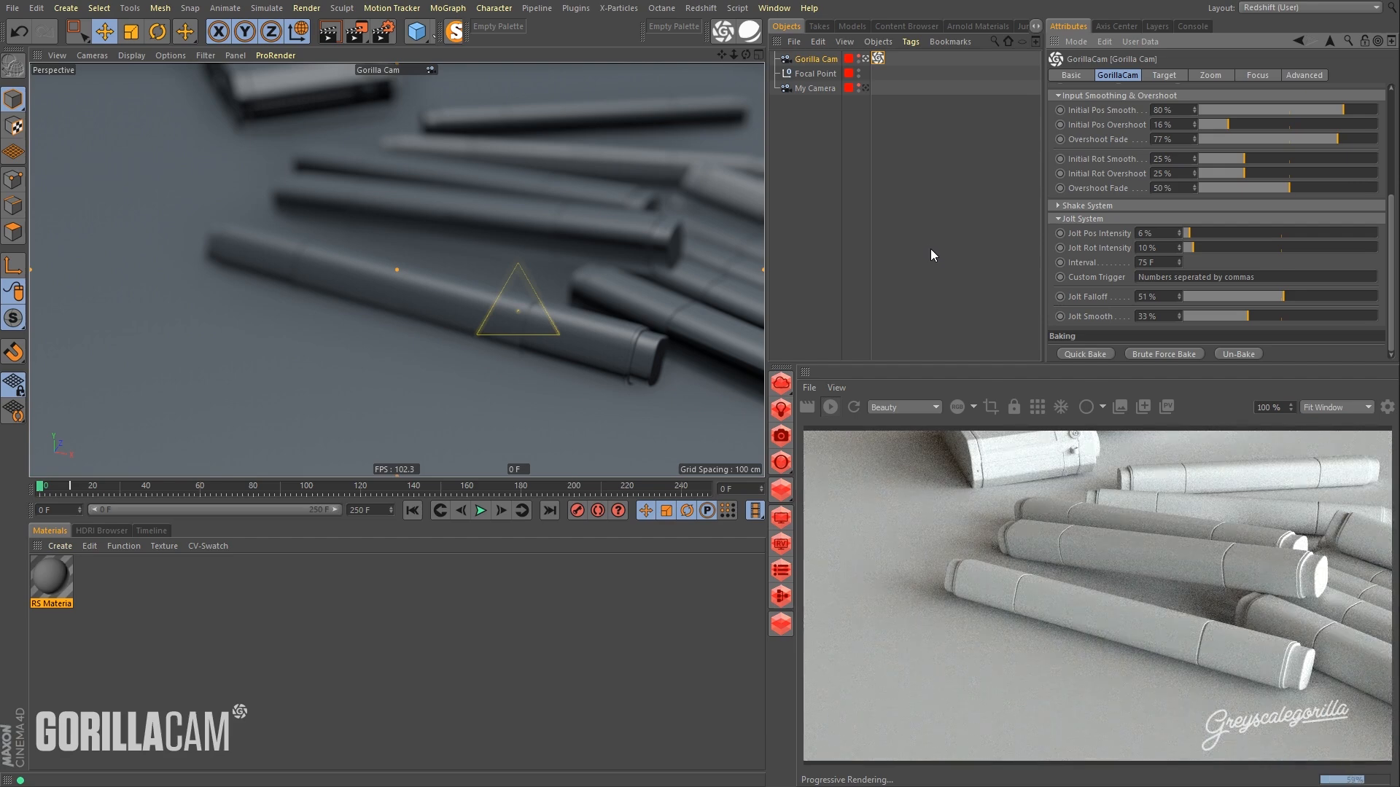
pyautogui.moveTo(1032, 390)
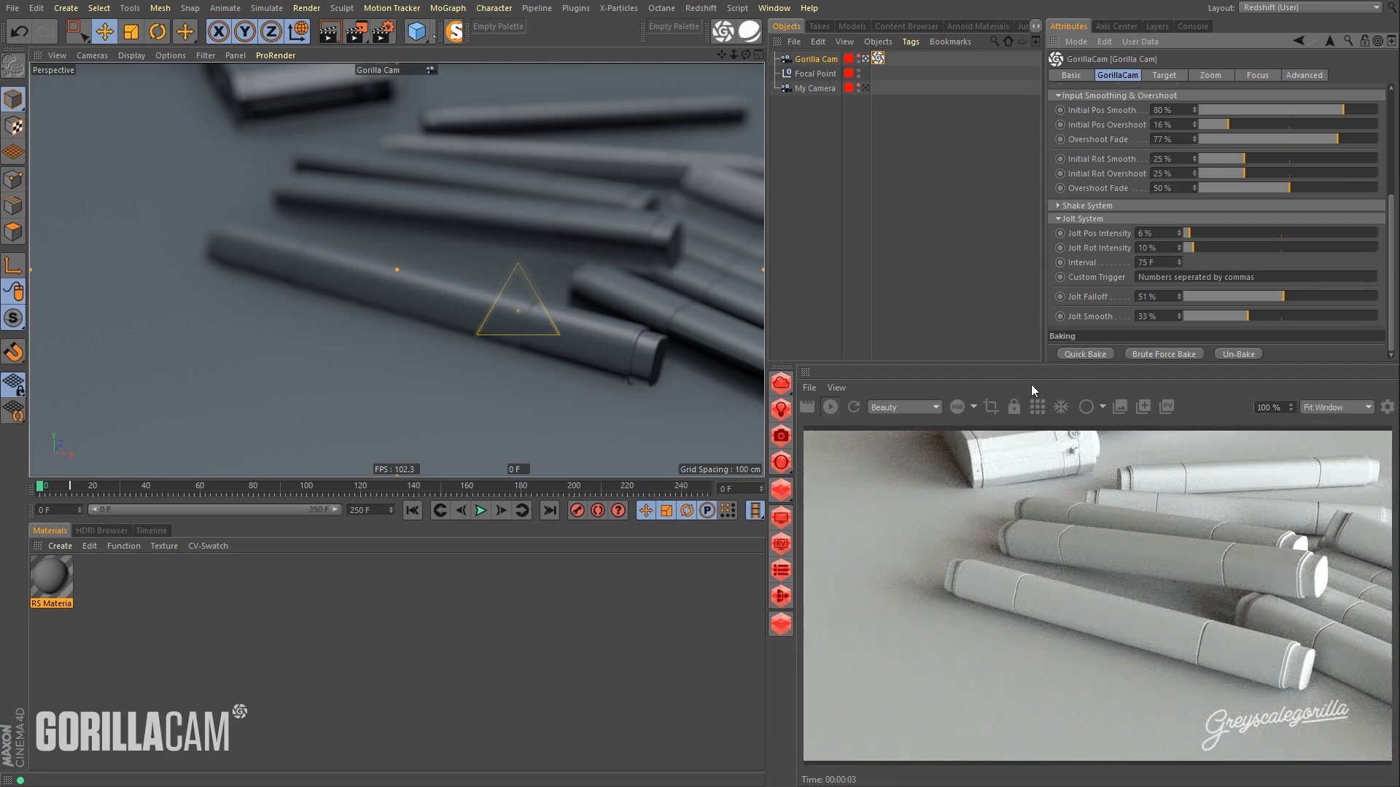
# Enable bokeh on Gorilla Cam's Redshift Camera tag, deriving focus distance from the camera.
pyautogui.click(813, 58)
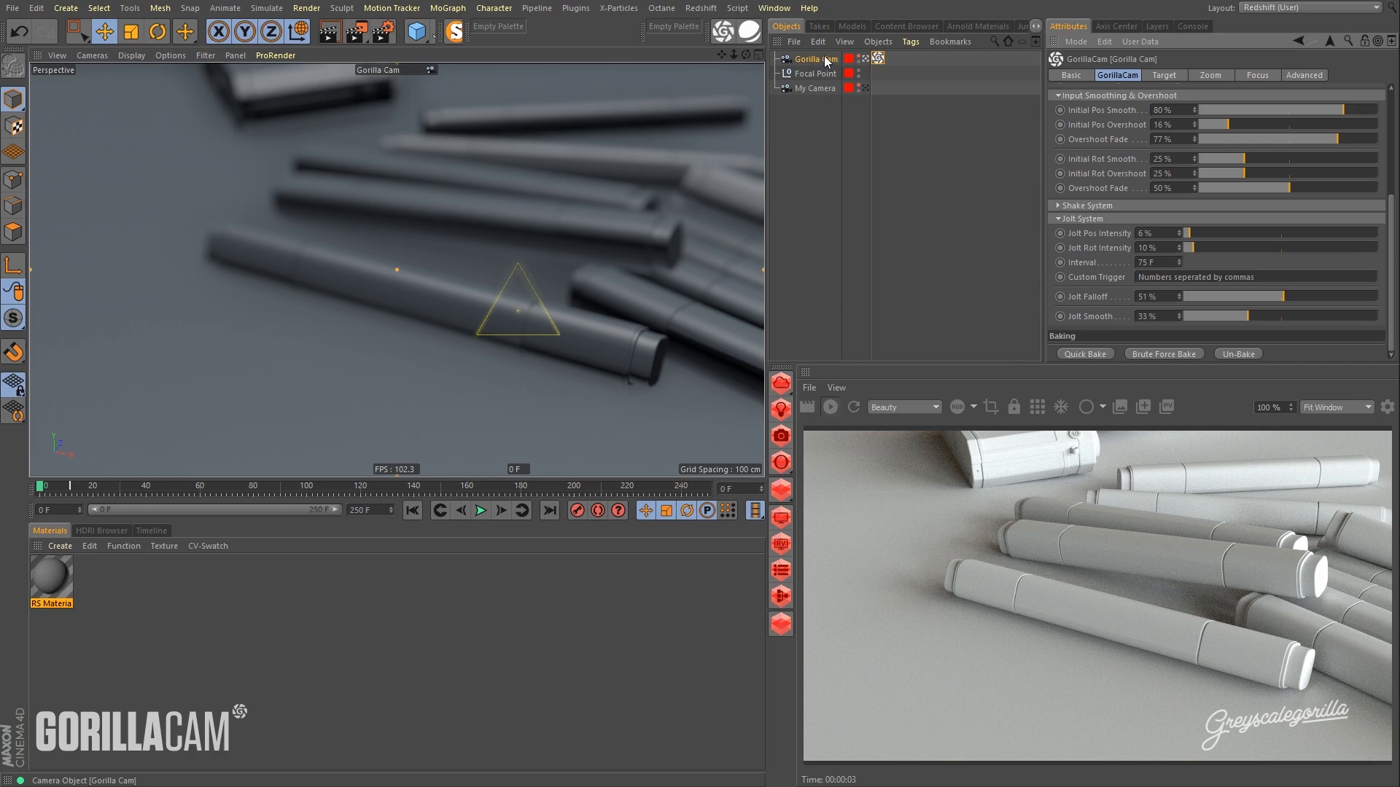
pyautogui.click(910, 41)
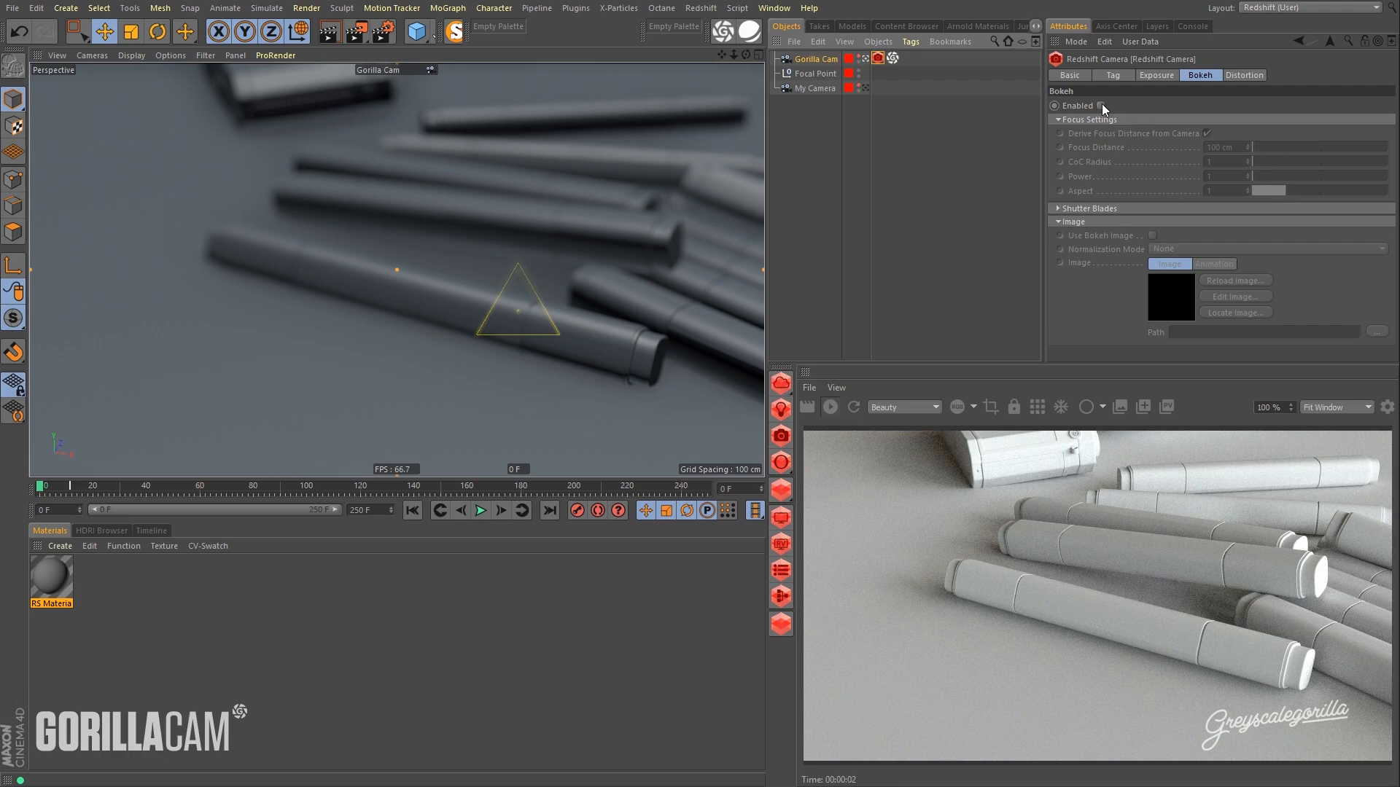
pyautogui.click(1101, 105)
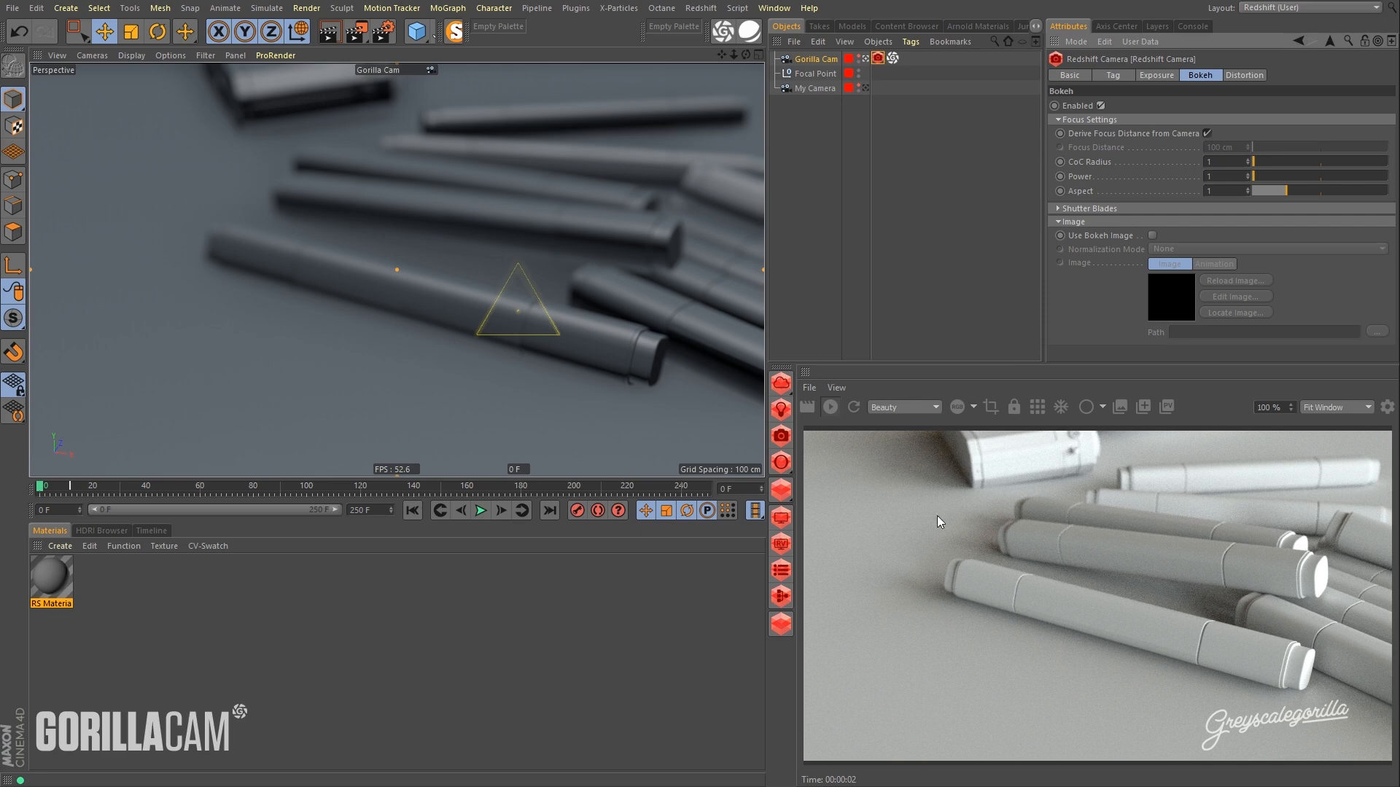
pyautogui.moveTo(1104, 150)
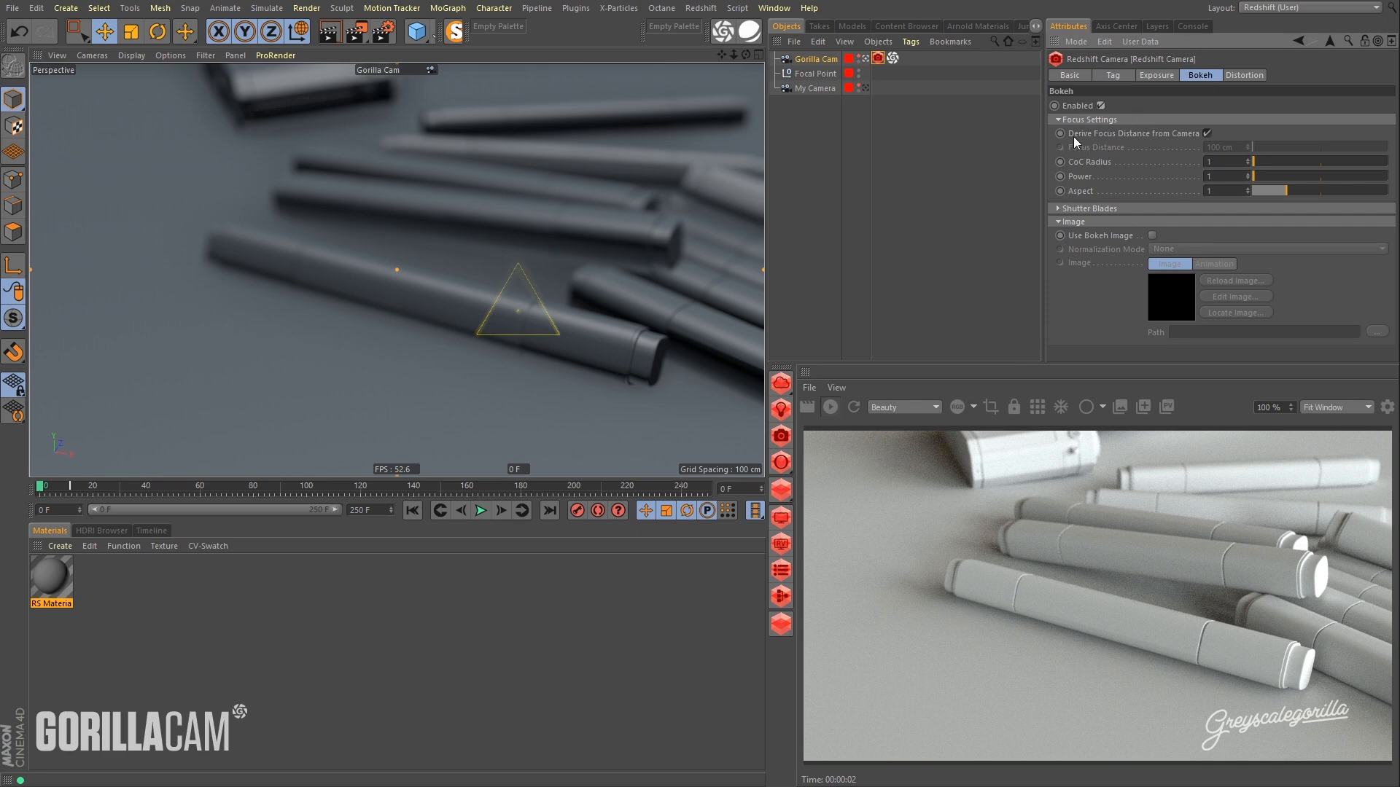
pyautogui.moveTo(1112, 145)
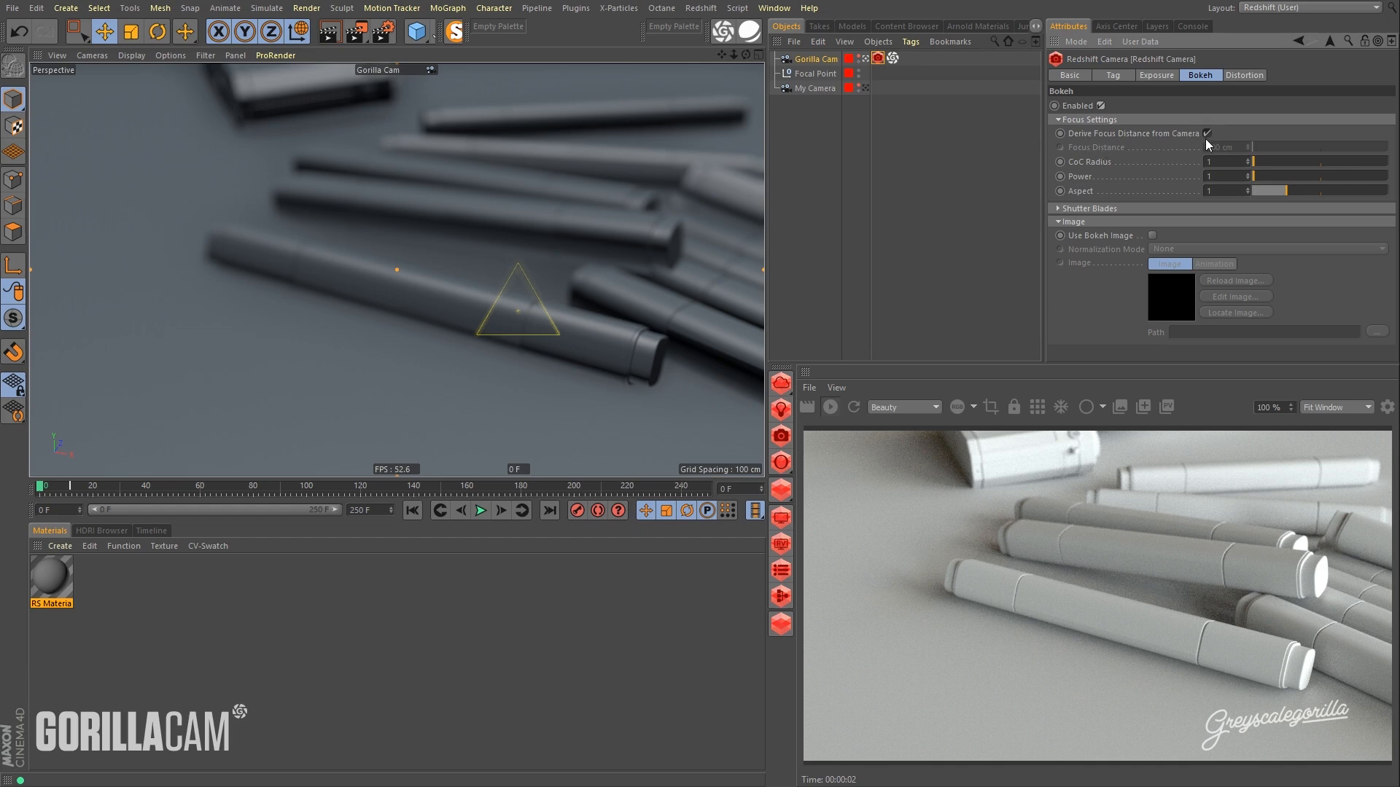
# Set the Redshift bokeh CoC radius to 5 and select the GorillaCam effect on the camera.
pyautogui.click(815, 58)
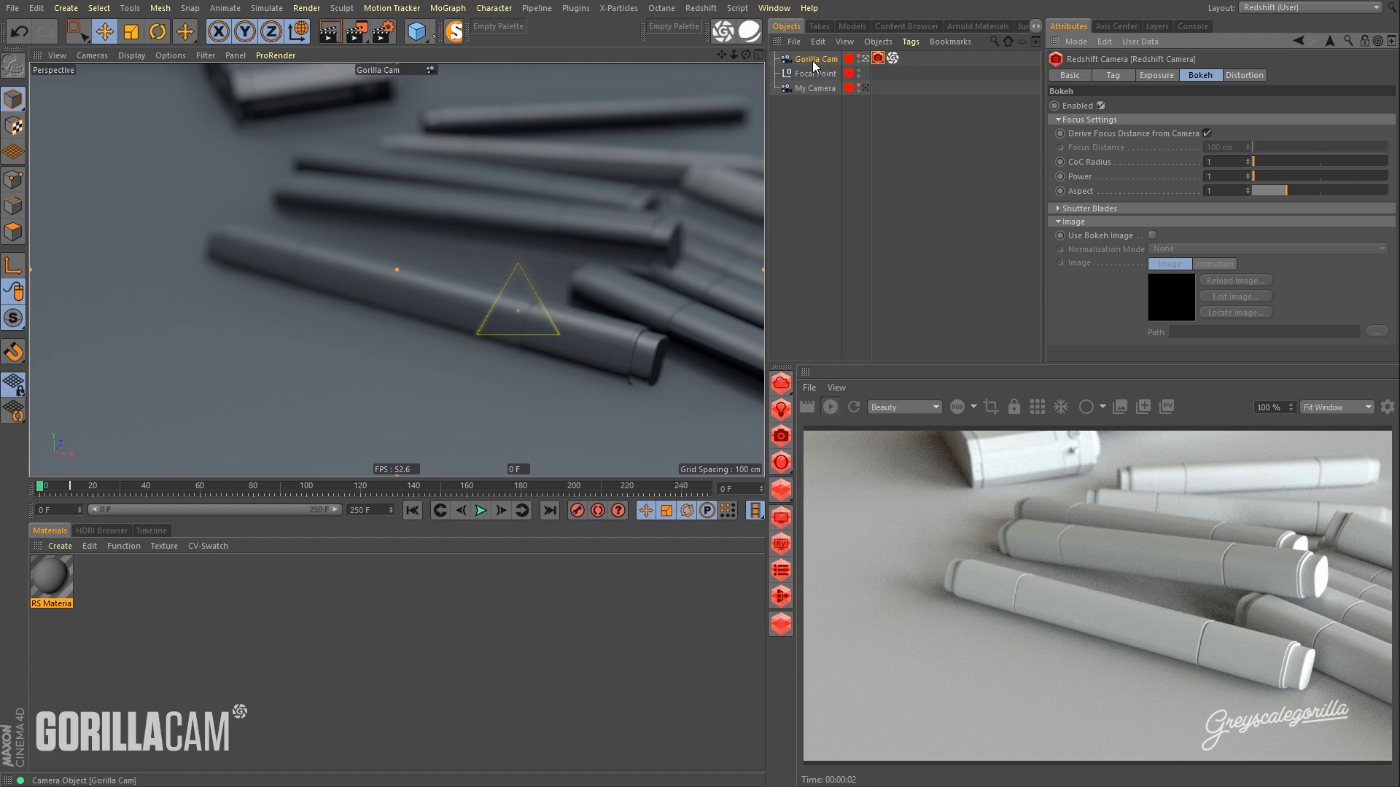
pyautogui.moveTo(814, 58)
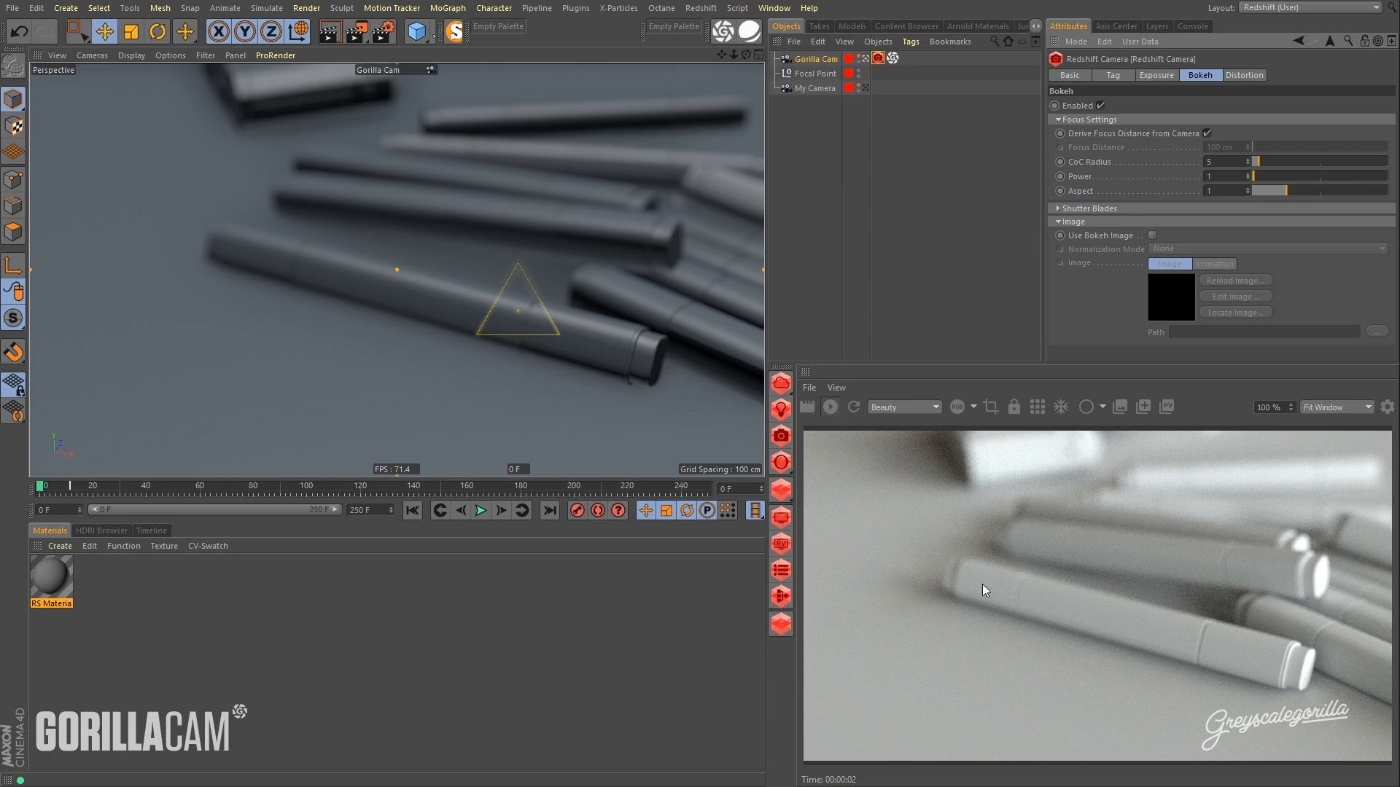
pyautogui.moveTo(1106, 553)
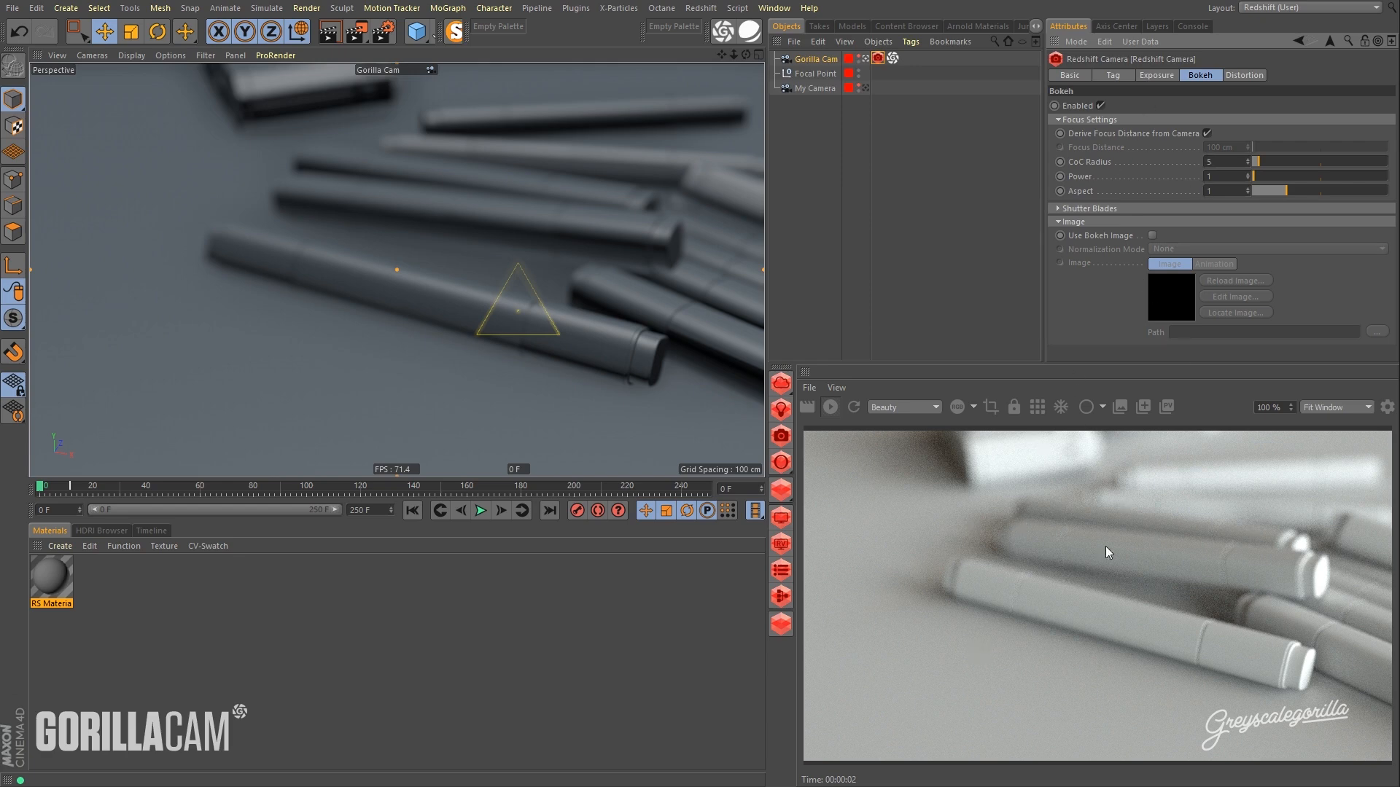
pyautogui.click(891, 59)
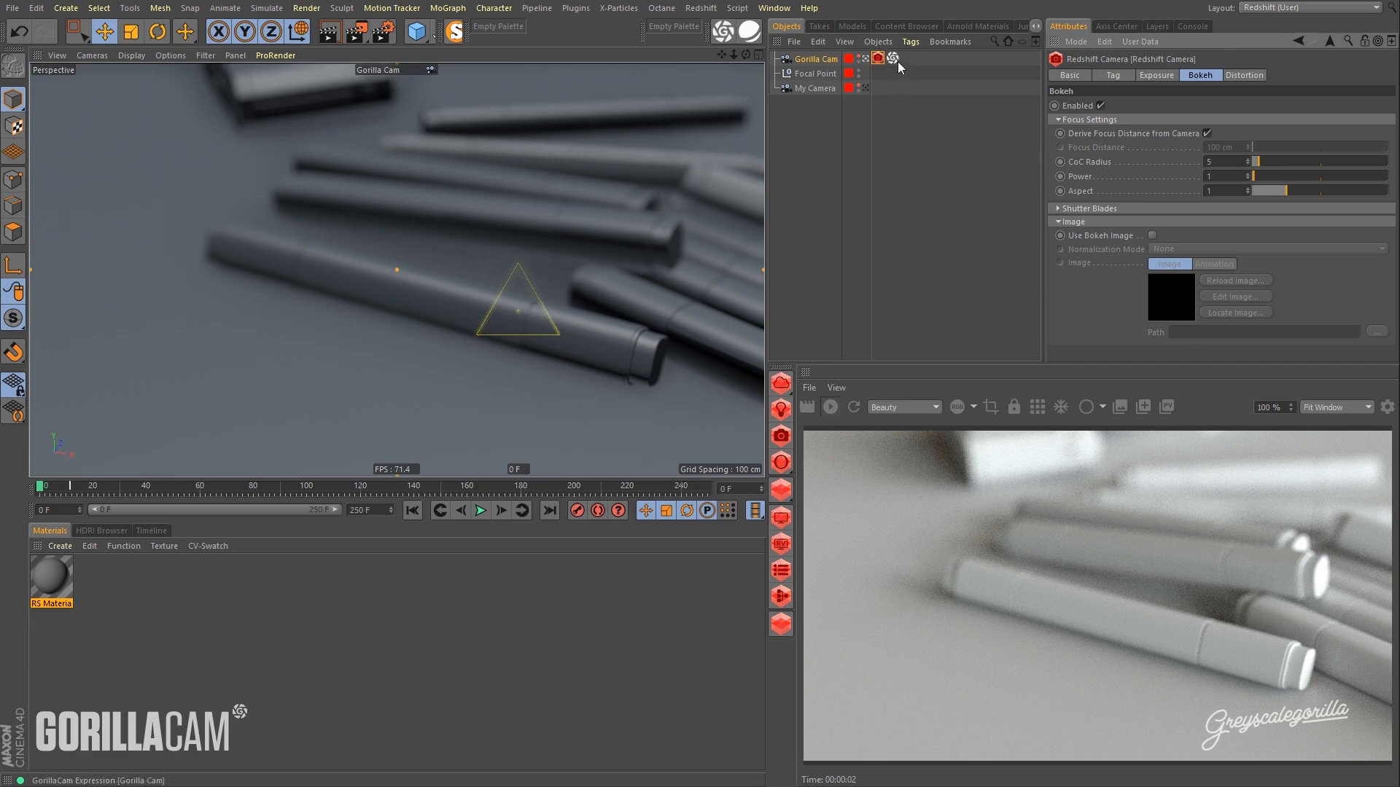
# Quick Bake the GorillaCam camera motion from the tag's Baking section.
pyautogui.click(888, 58)
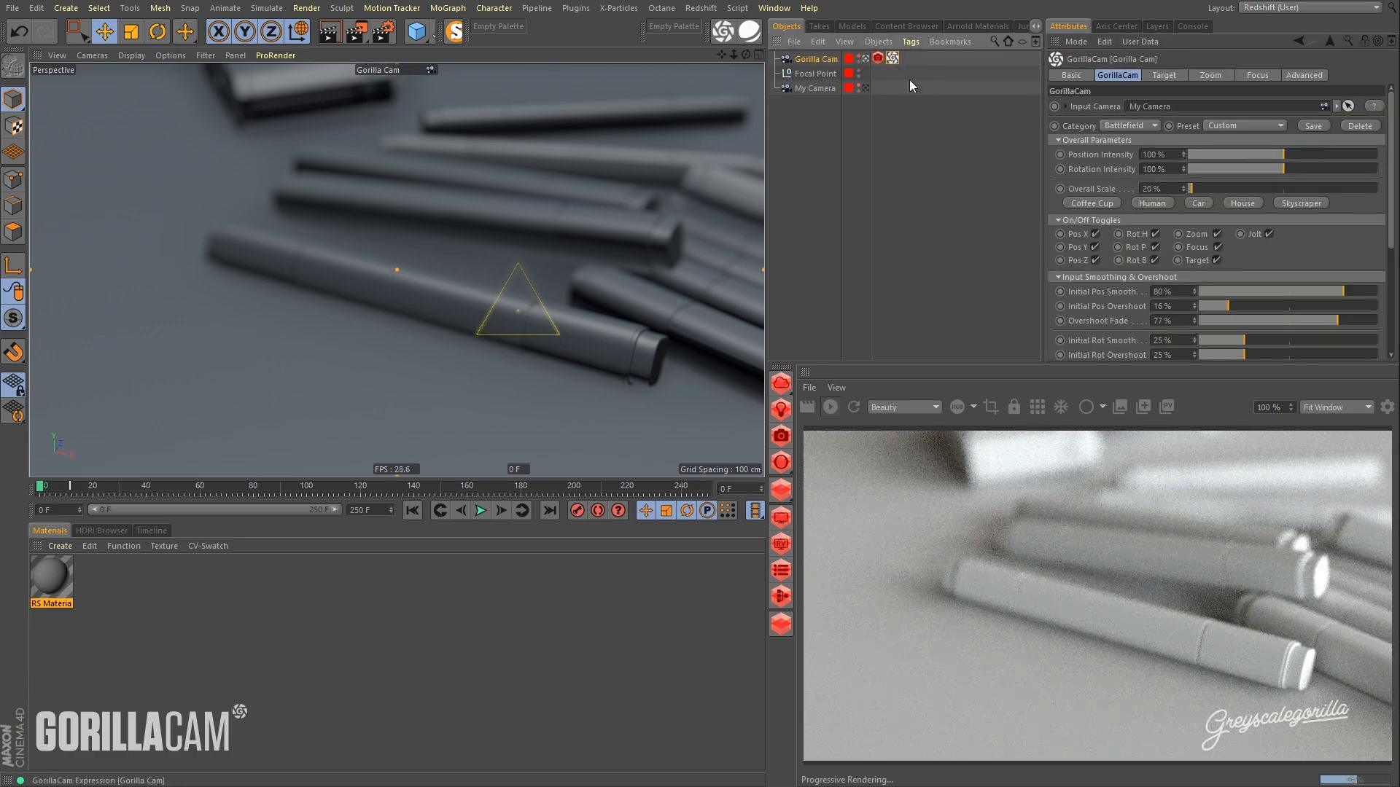
pyautogui.scroll(-3)
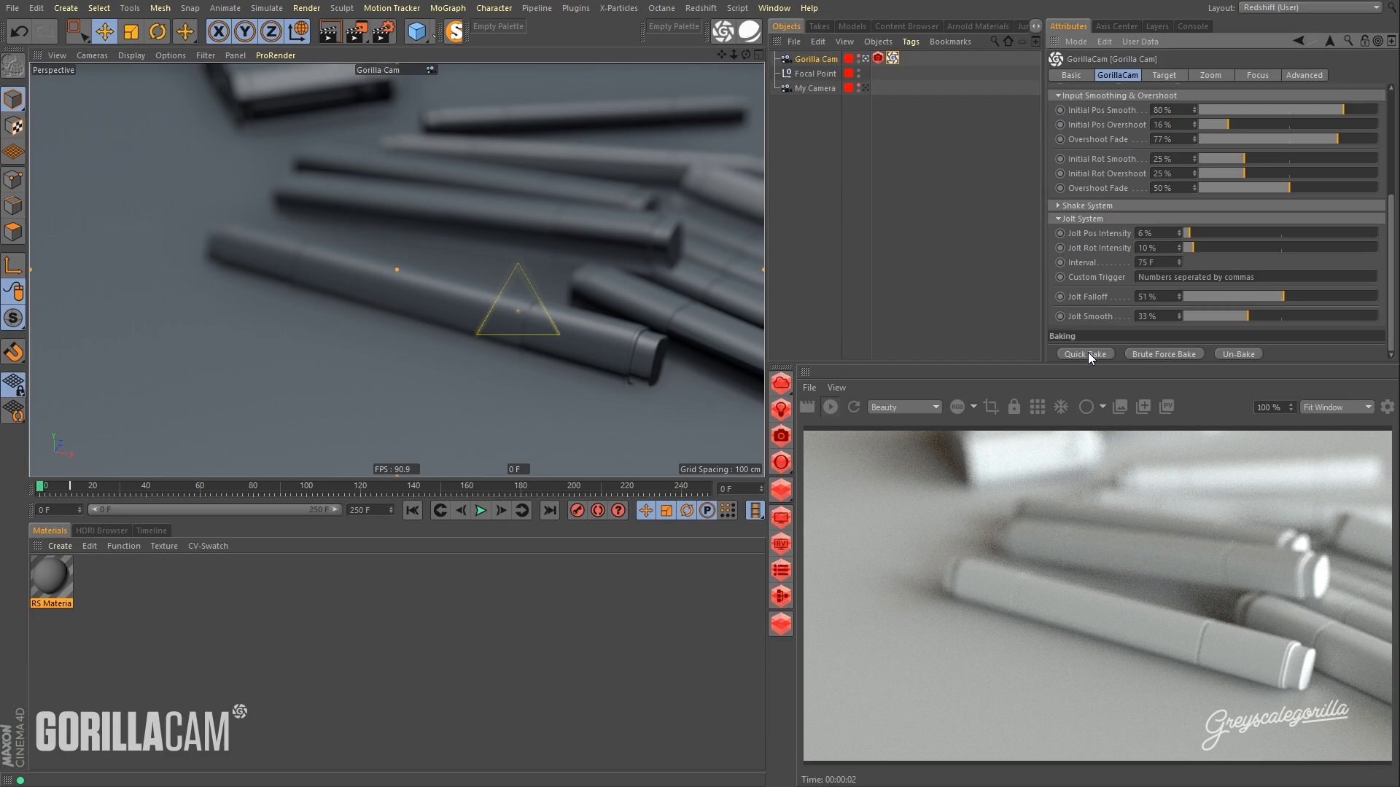
pyautogui.click(1084, 353)
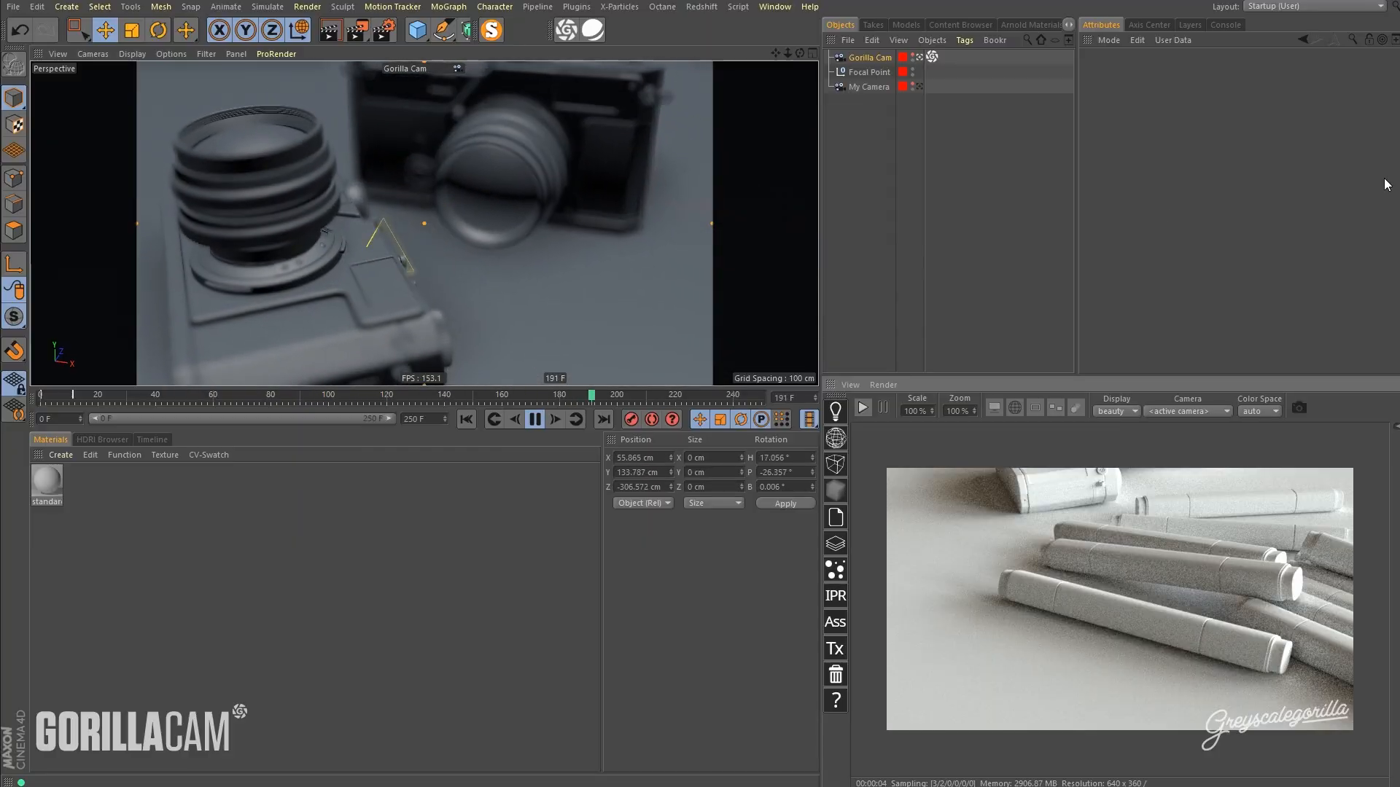
# Restart the camera animation from frame 0, play it forward and stop around frame 182.
pyautogui.click(534, 420)
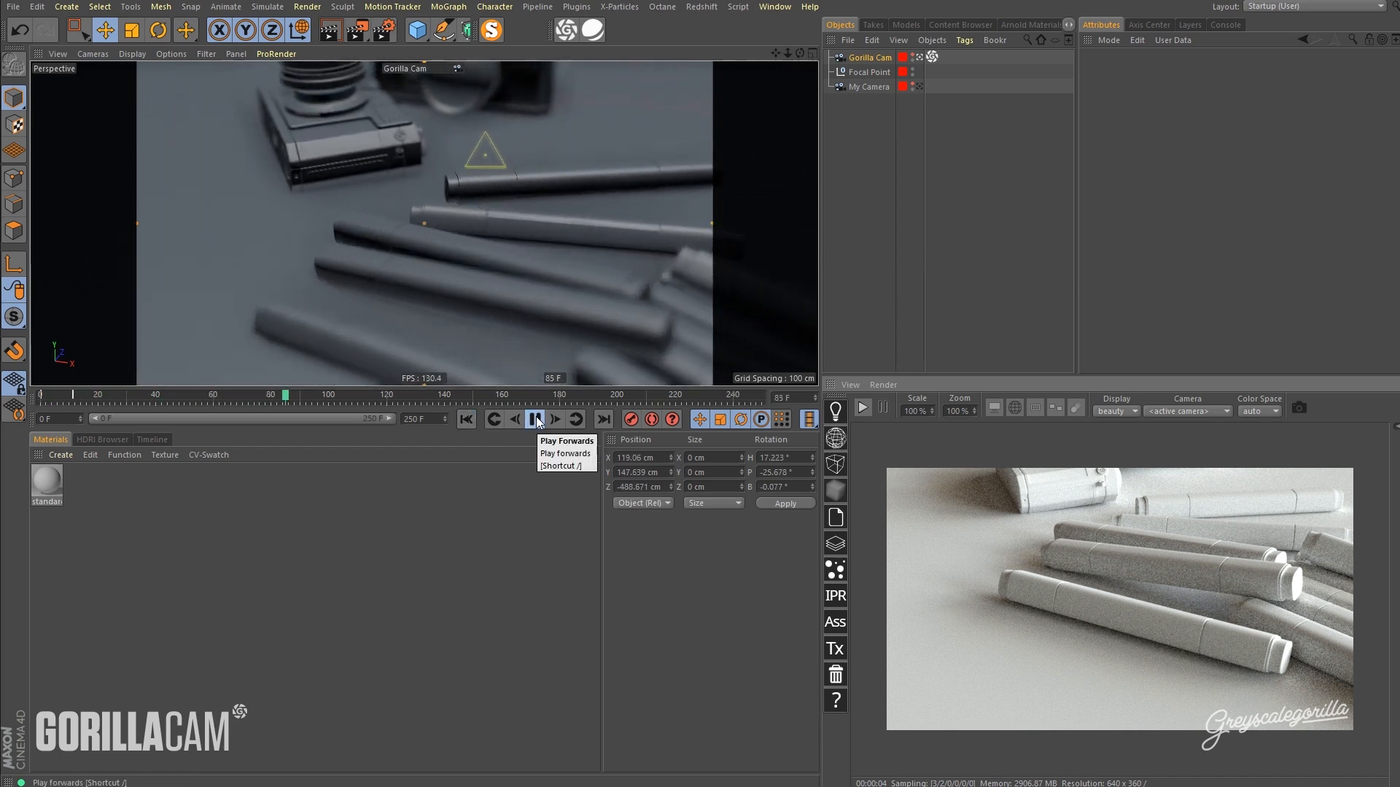
pyautogui.click(535, 420)
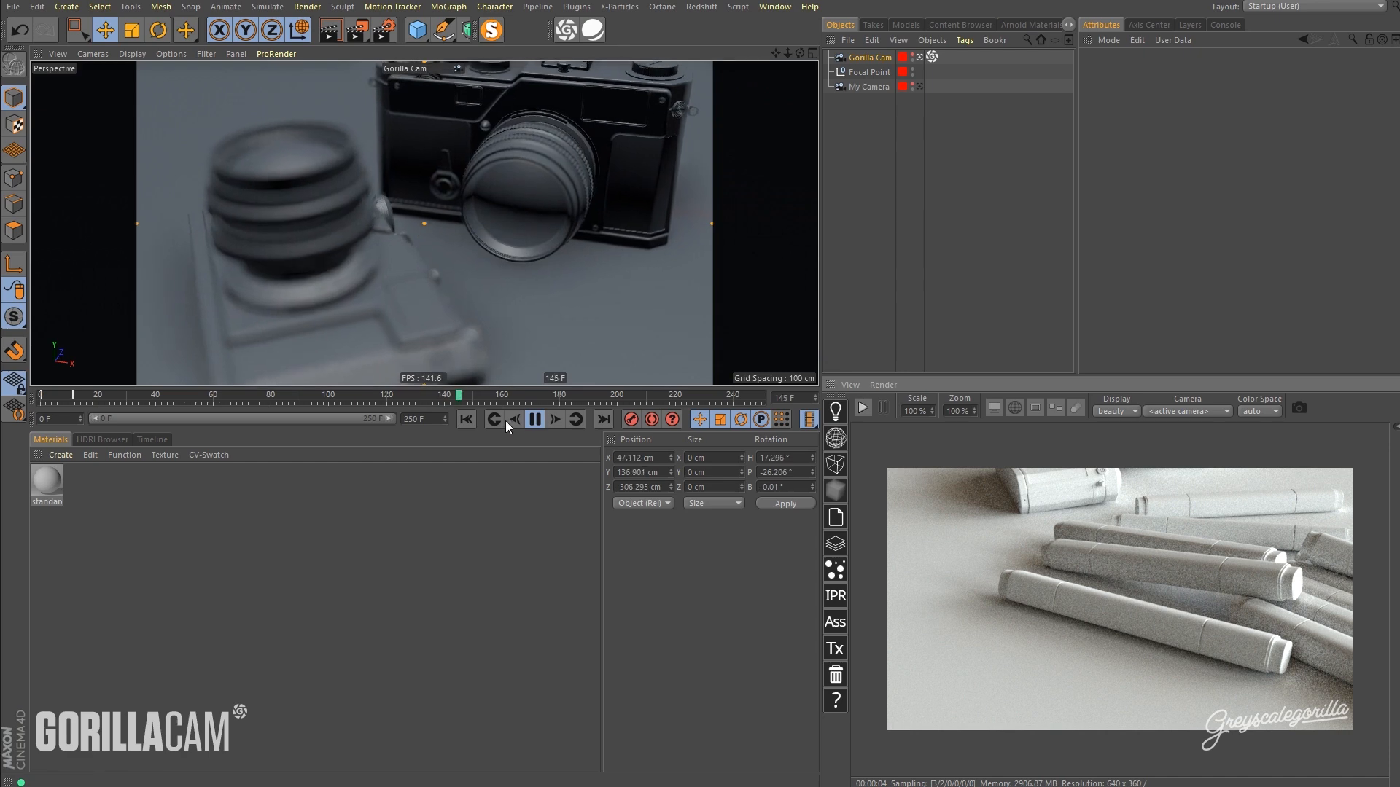
pyautogui.click(534, 420)
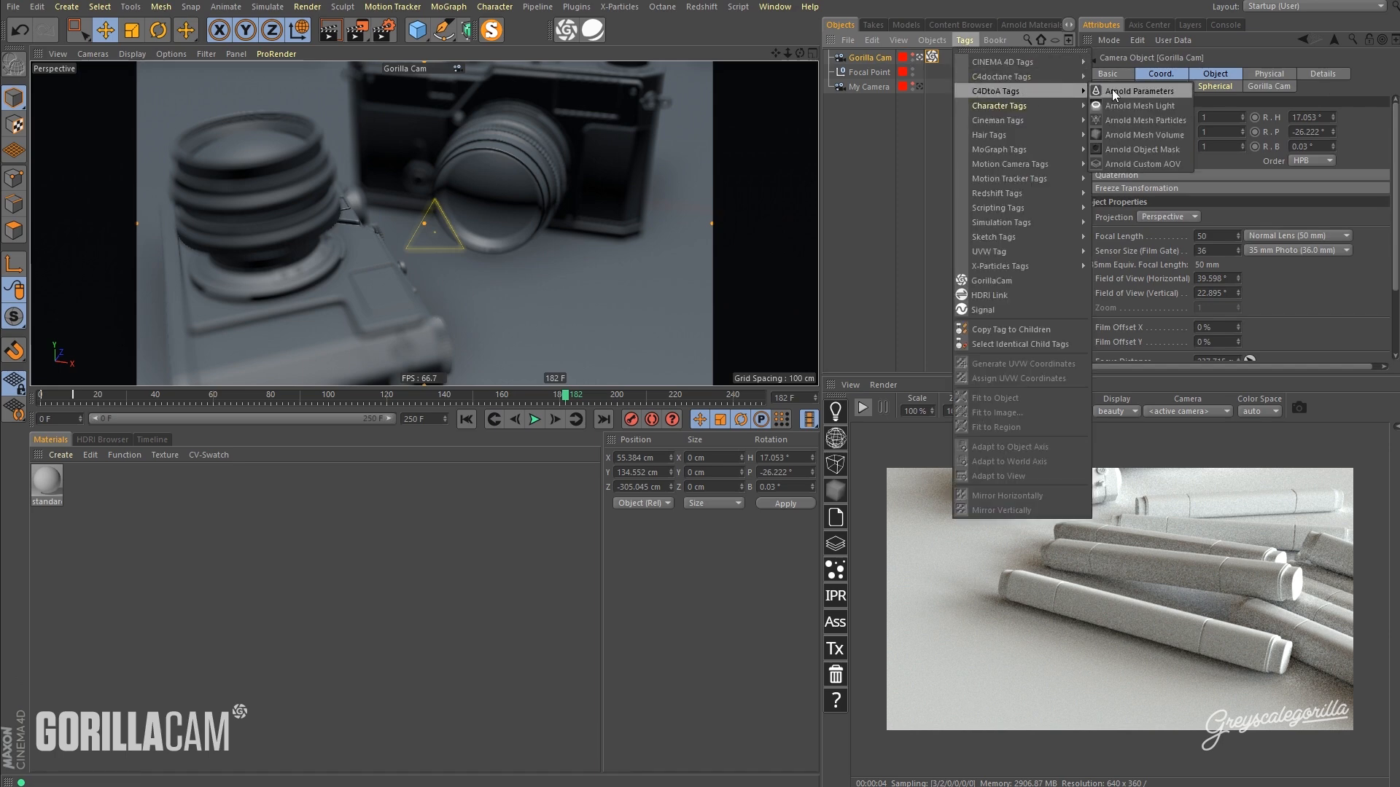
# Add an Arnold Parameters tag to Gorilla Cam and enable DOF in its Main tab.
pyautogui.click(1140, 91)
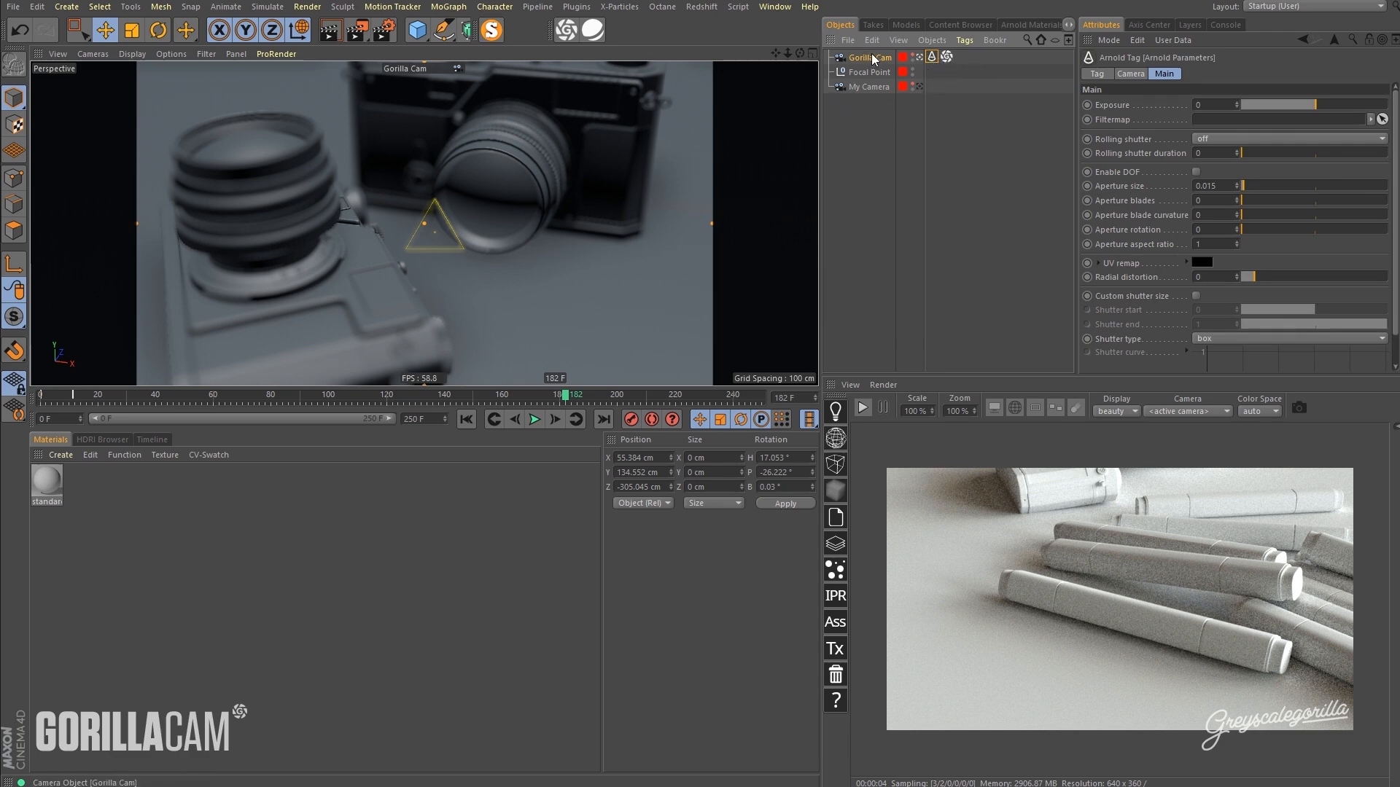
pyautogui.click(868, 86)
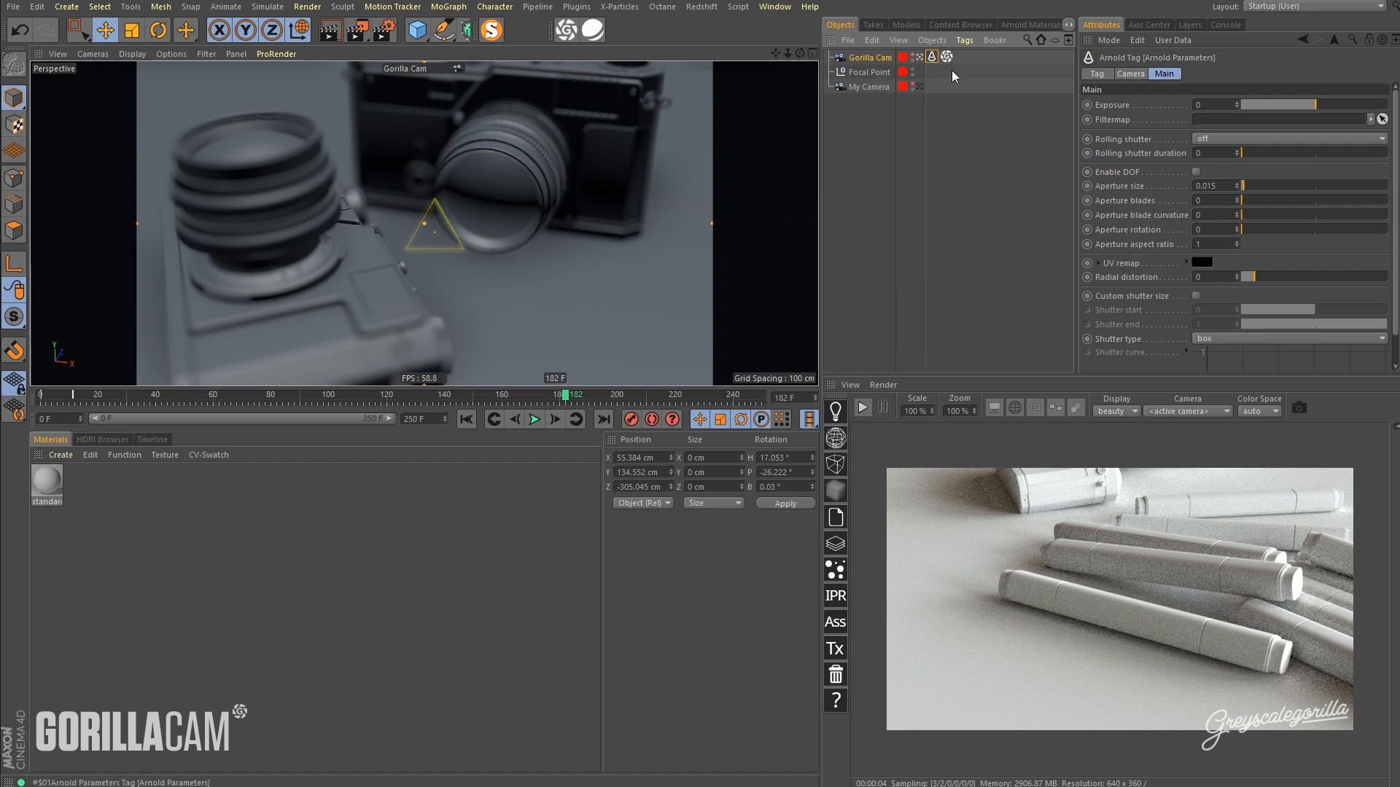
pyautogui.moveTo(1294, 186)
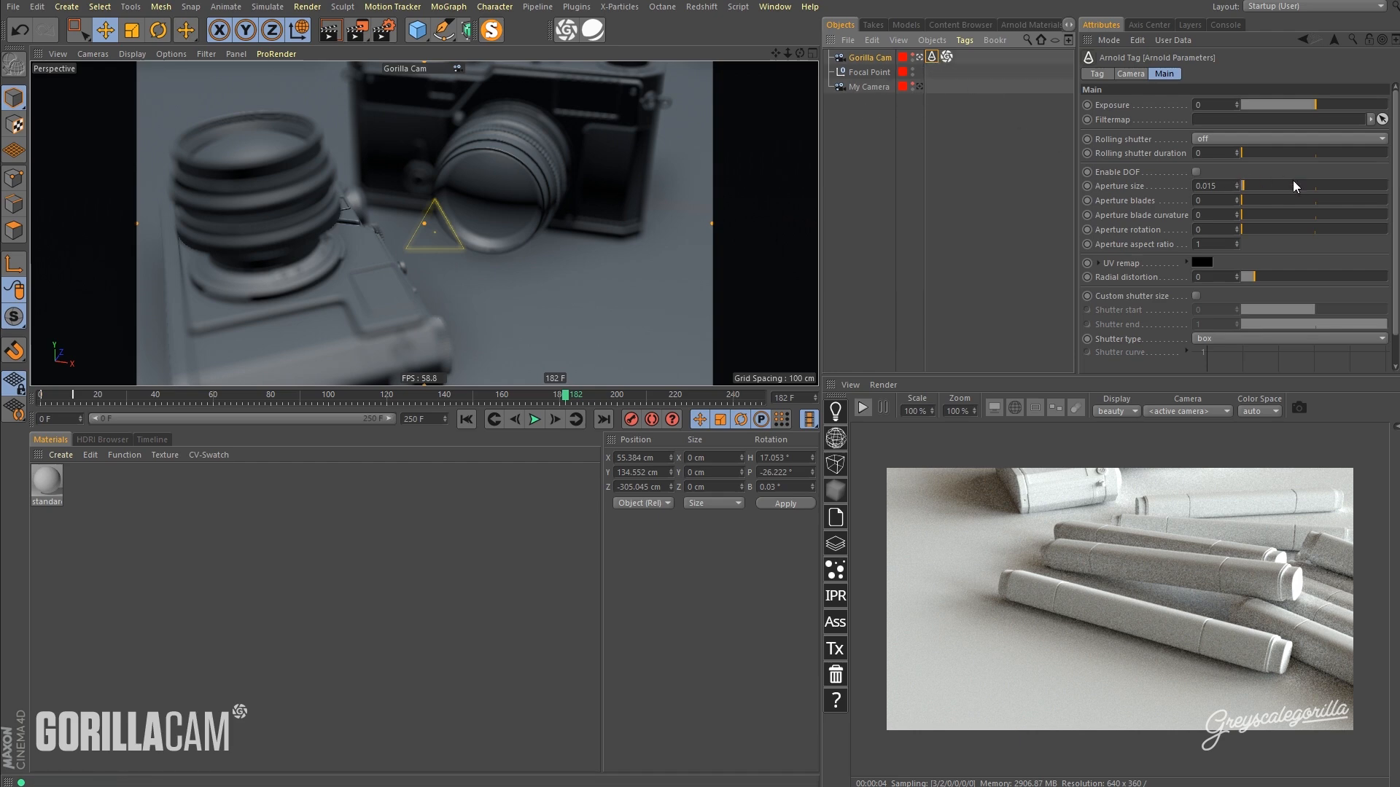
pyautogui.click(1198, 170)
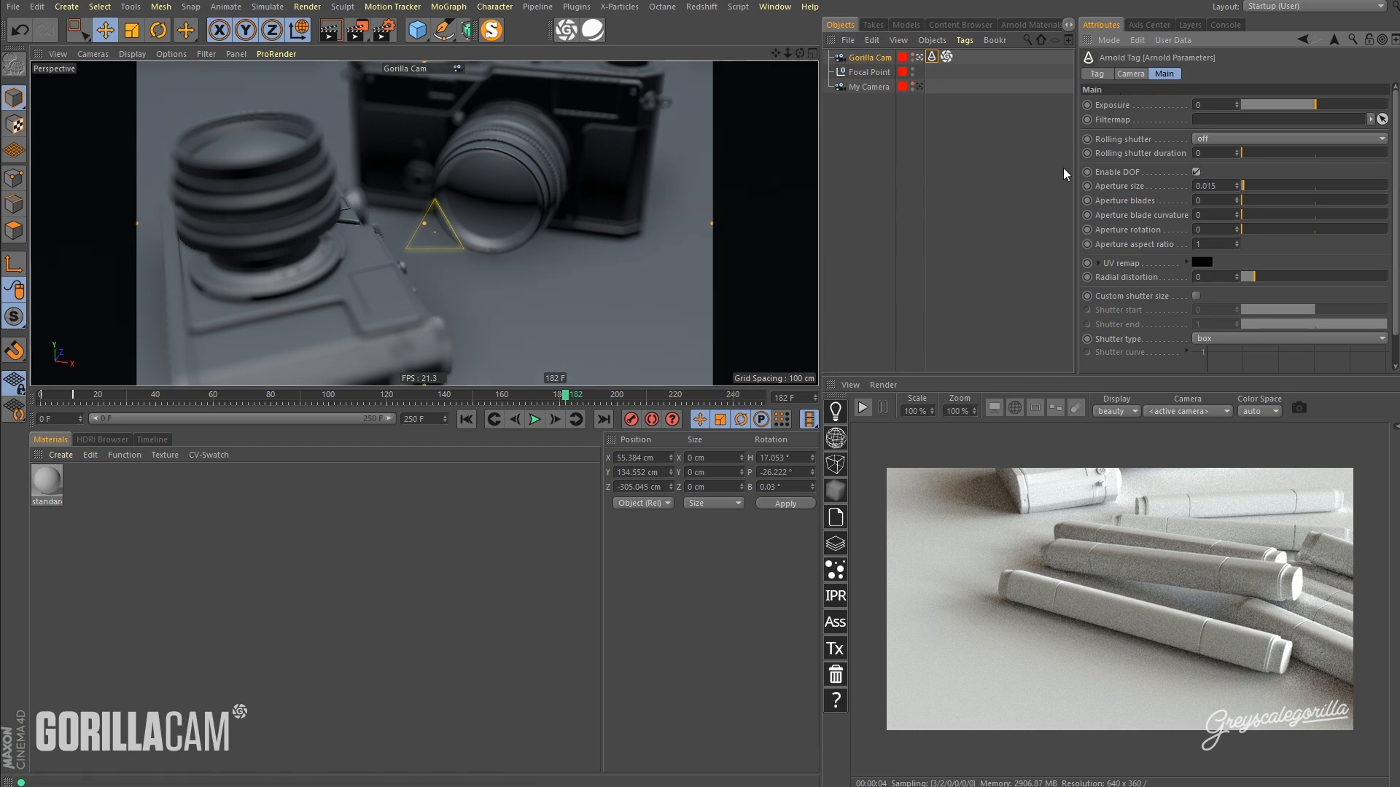
pyautogui.moveTo(869, 56)
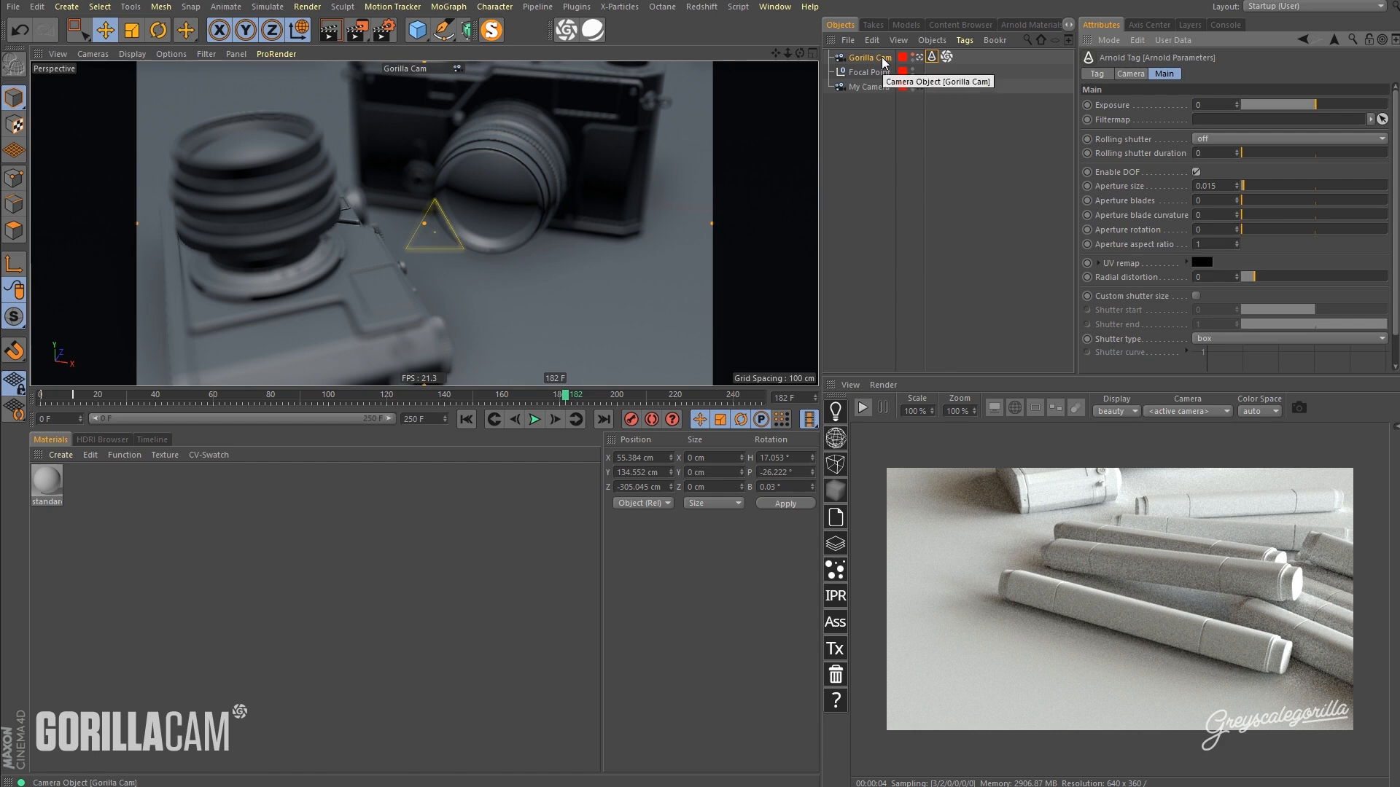
pyautogui.moveTo(1007, 350)
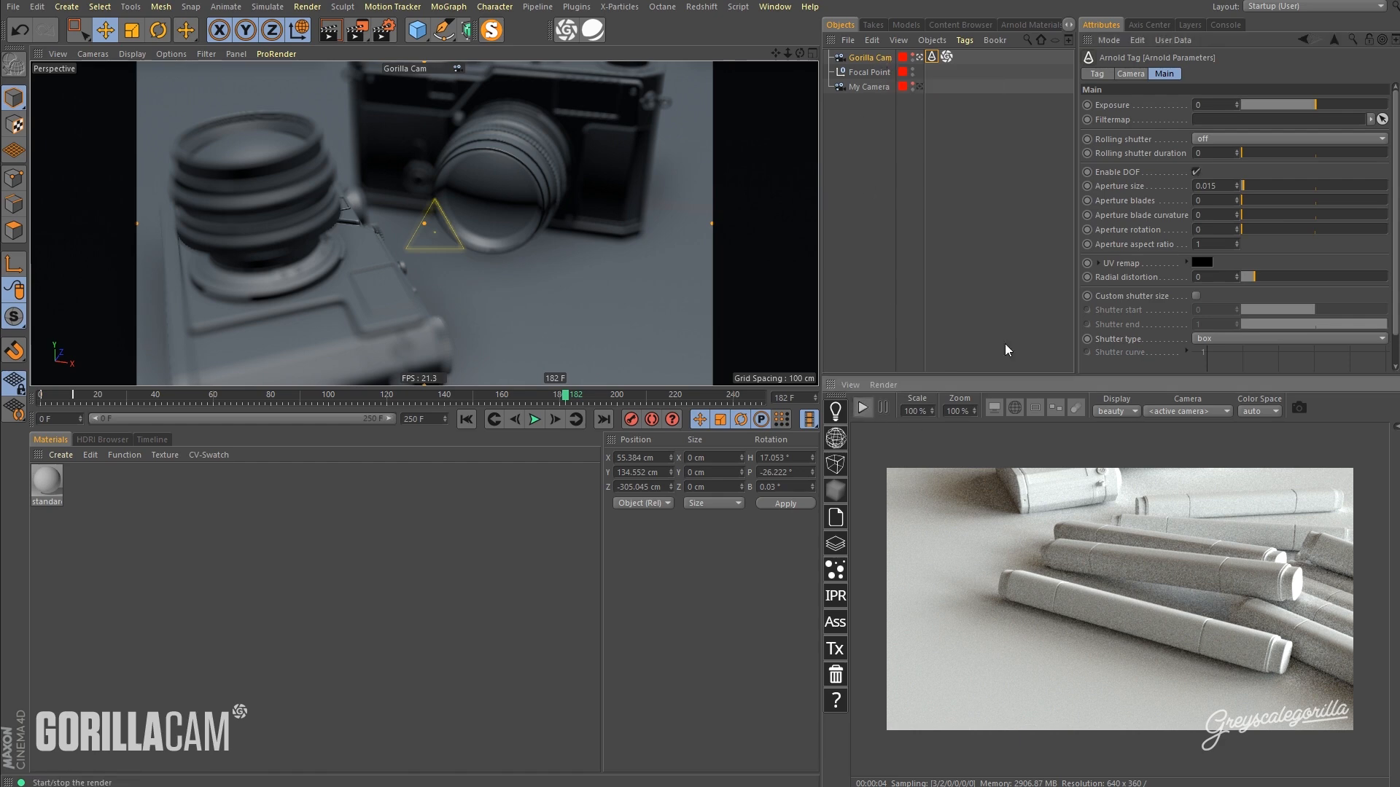
# Start the Arnold IPR render with aperture size 0.045 and rewind to the first frame.
pyautogui.click(862, 407)
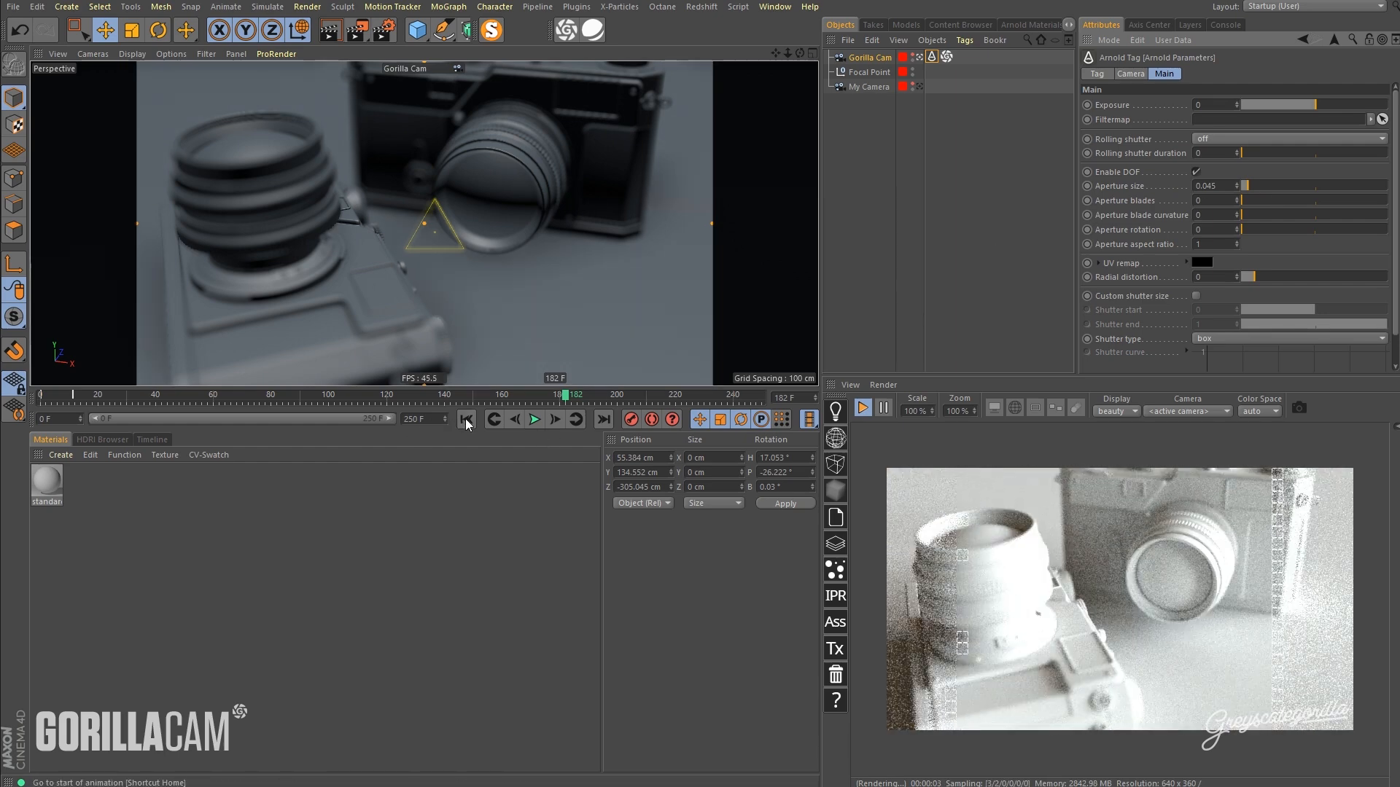
pyautogui.click(465, 419)
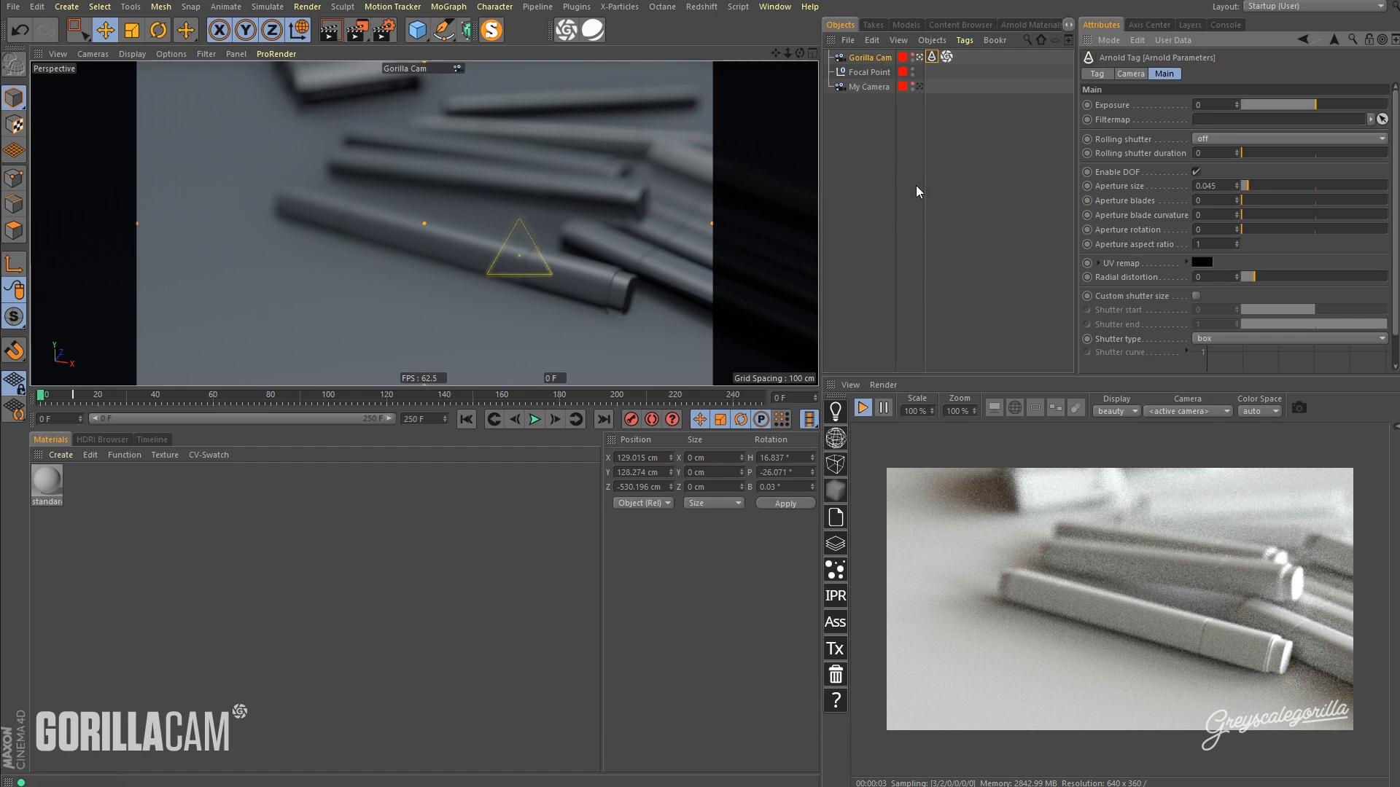
pyautogui.moveTo(1346, 236)
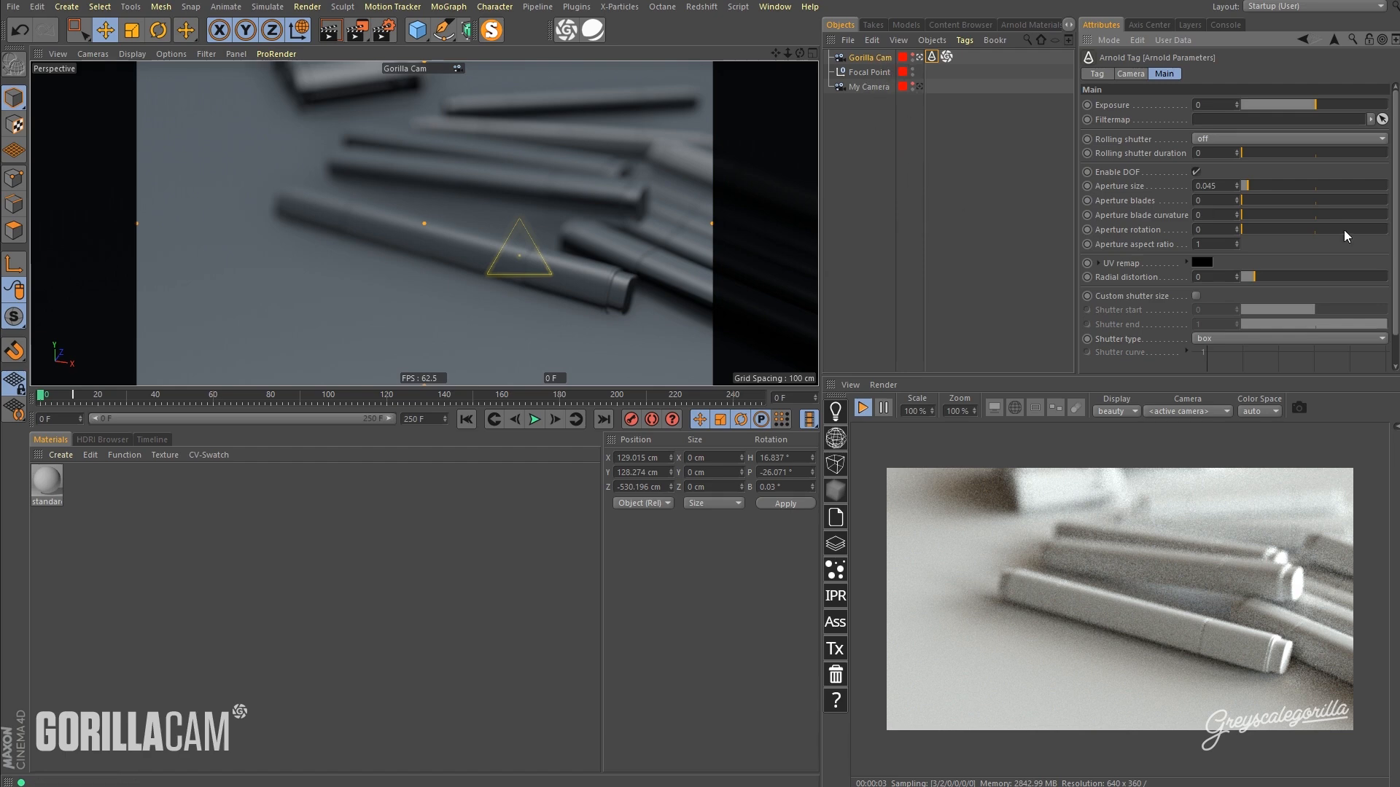
# Quick Bake the GorillaCam motion from the tag's Baking section.
pyautogui.scroll(-3)
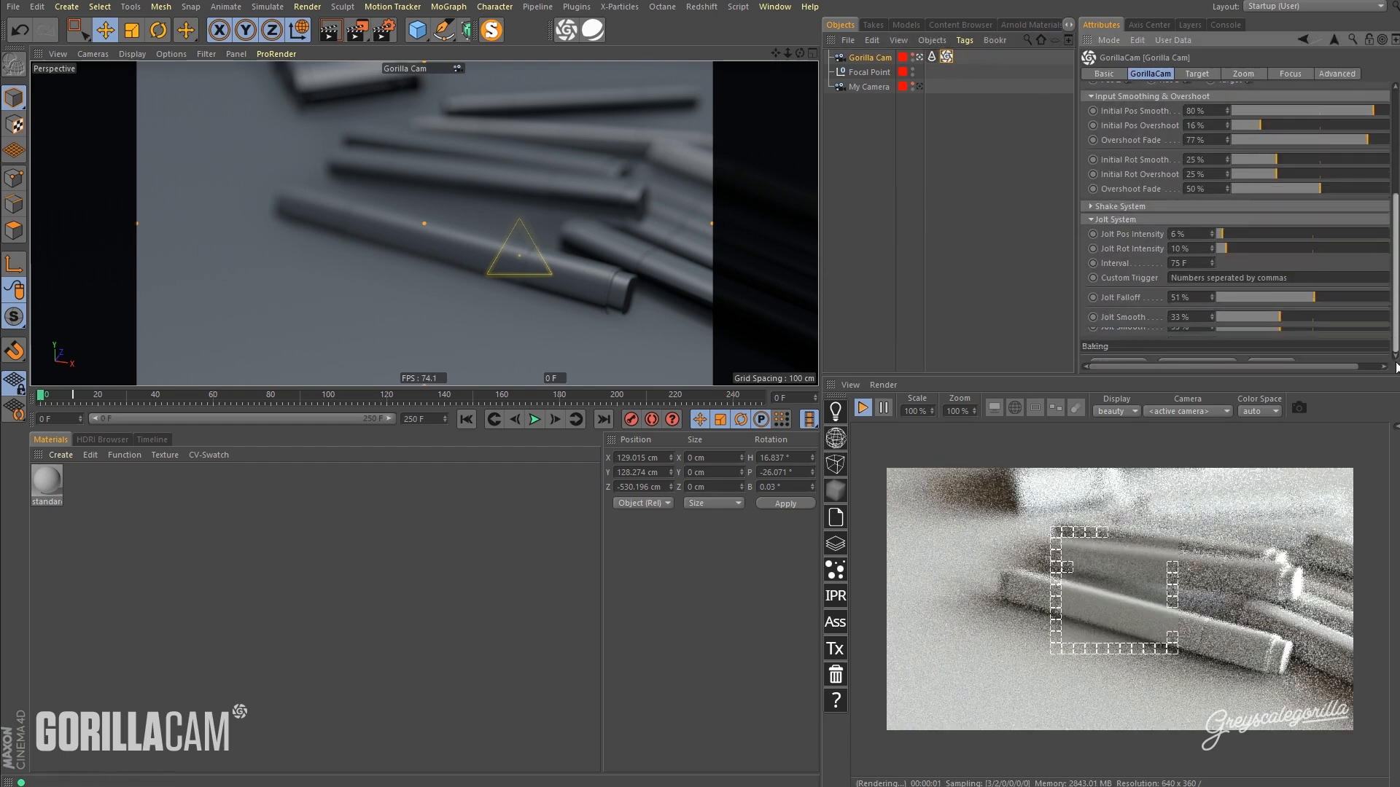
pyautogui.click(1095, 337)
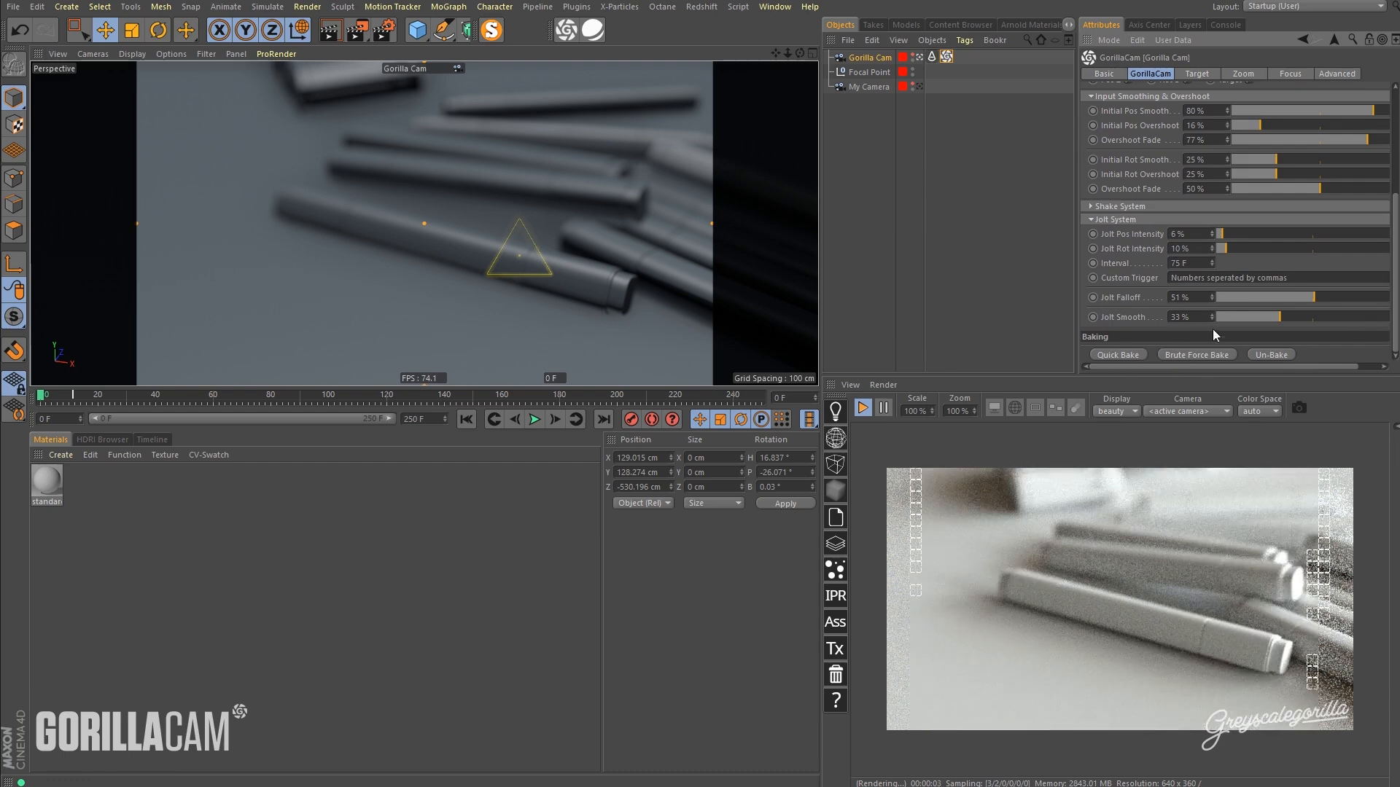
pyautogui.moveTo(1163, 340)
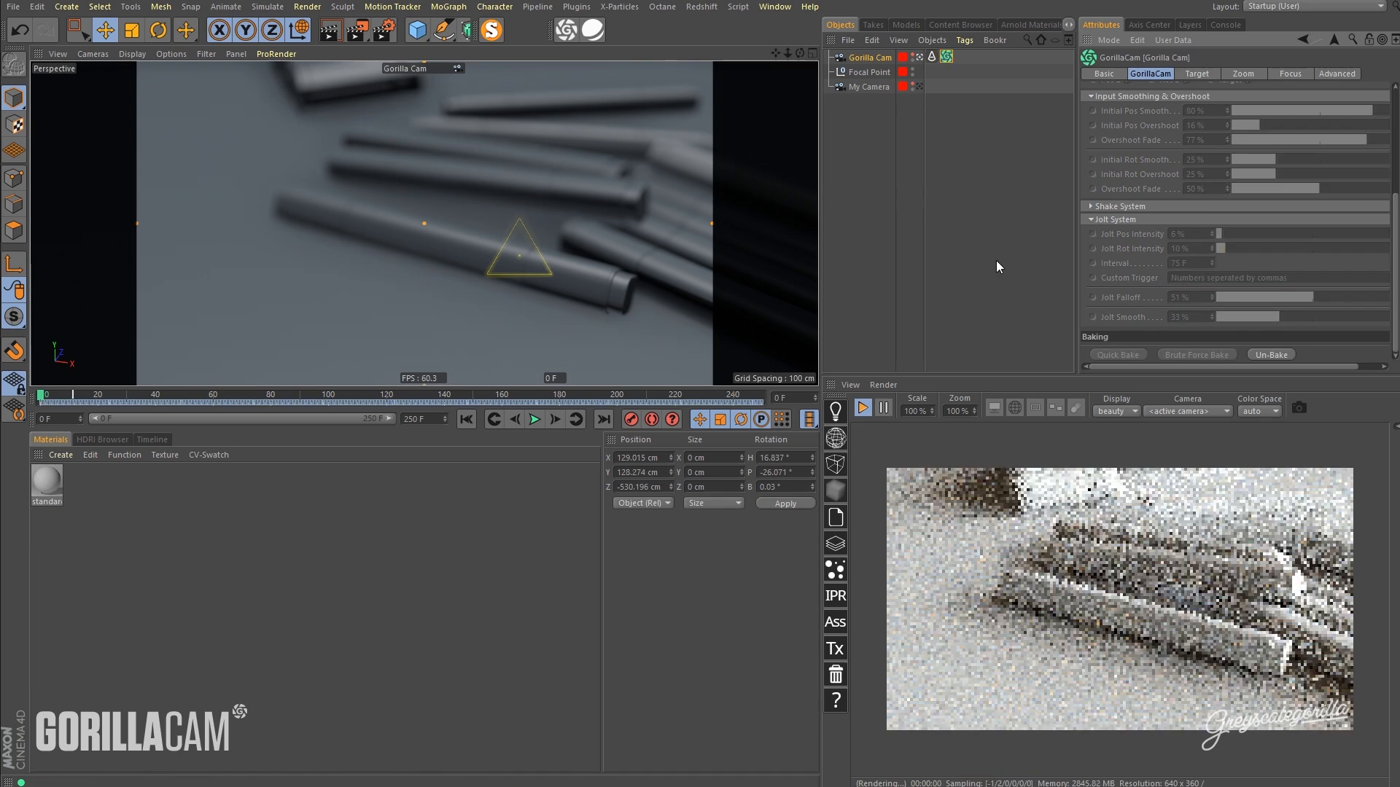
pyautogui.moveTo(754, 318)
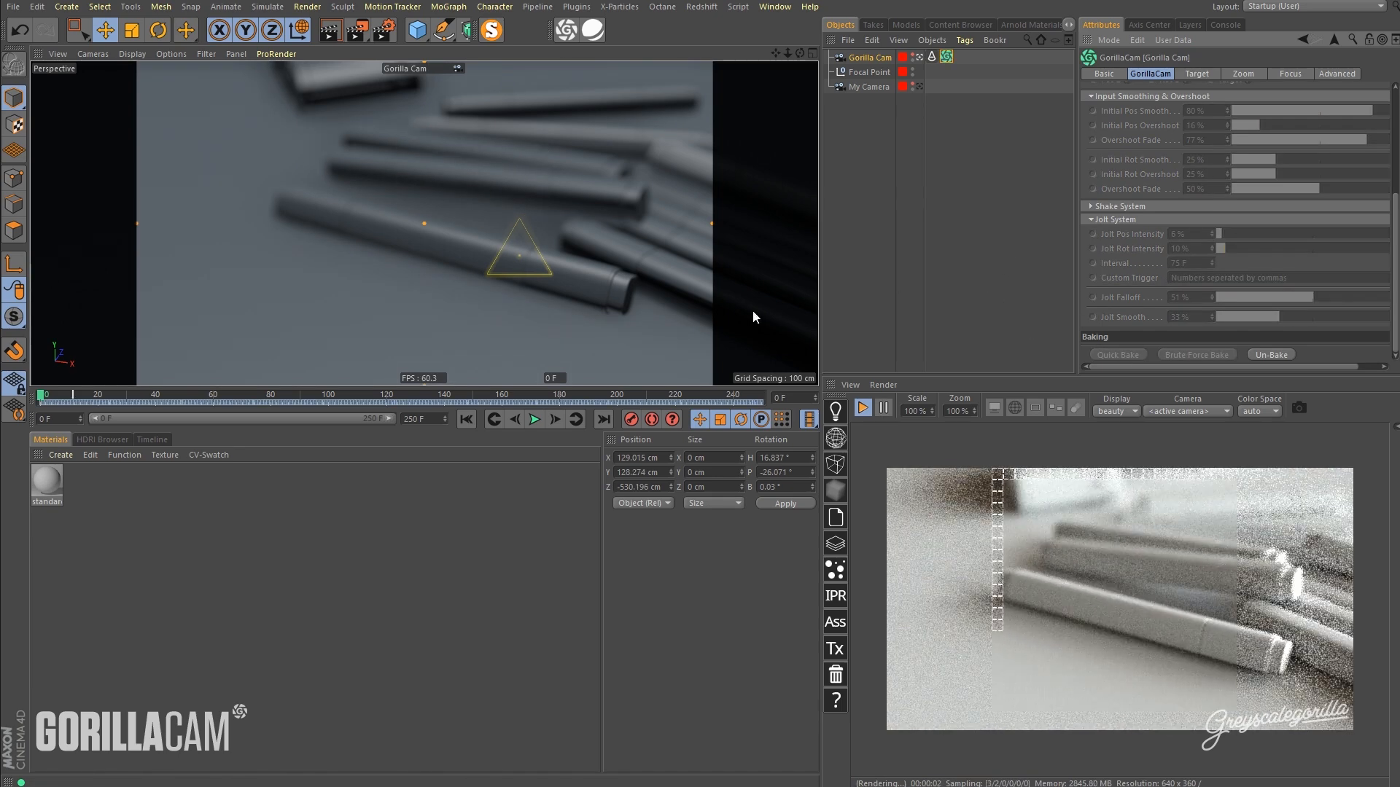